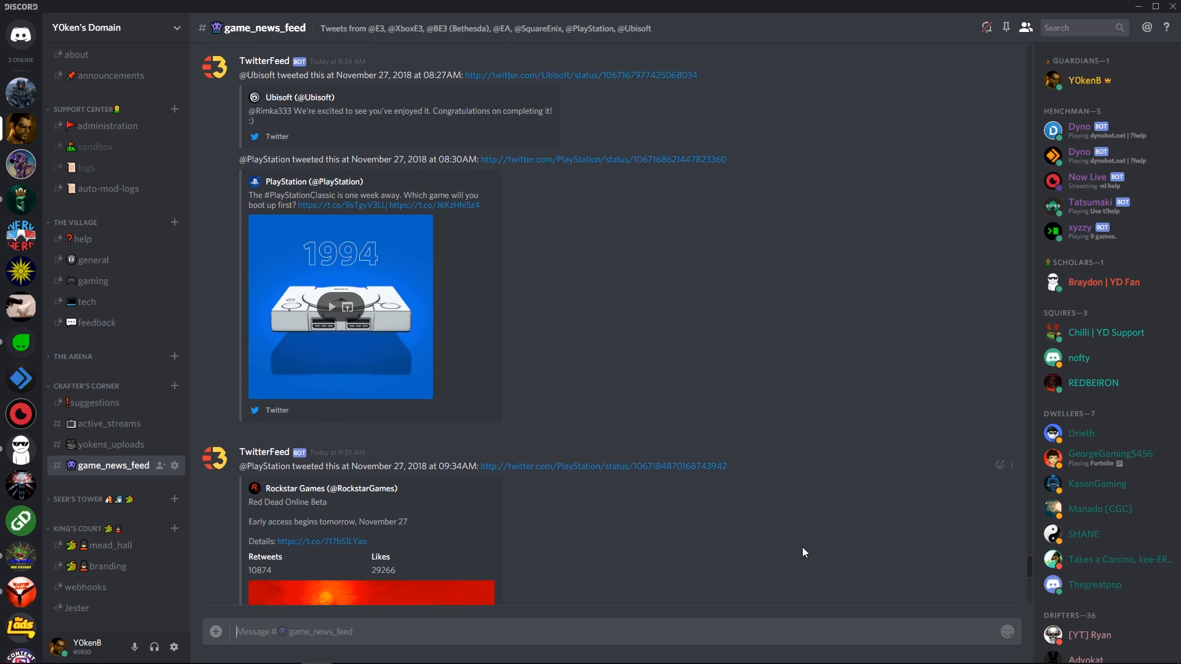
Step: Reach the server's Webhooks list through Server Settings
scroll("down", 3)
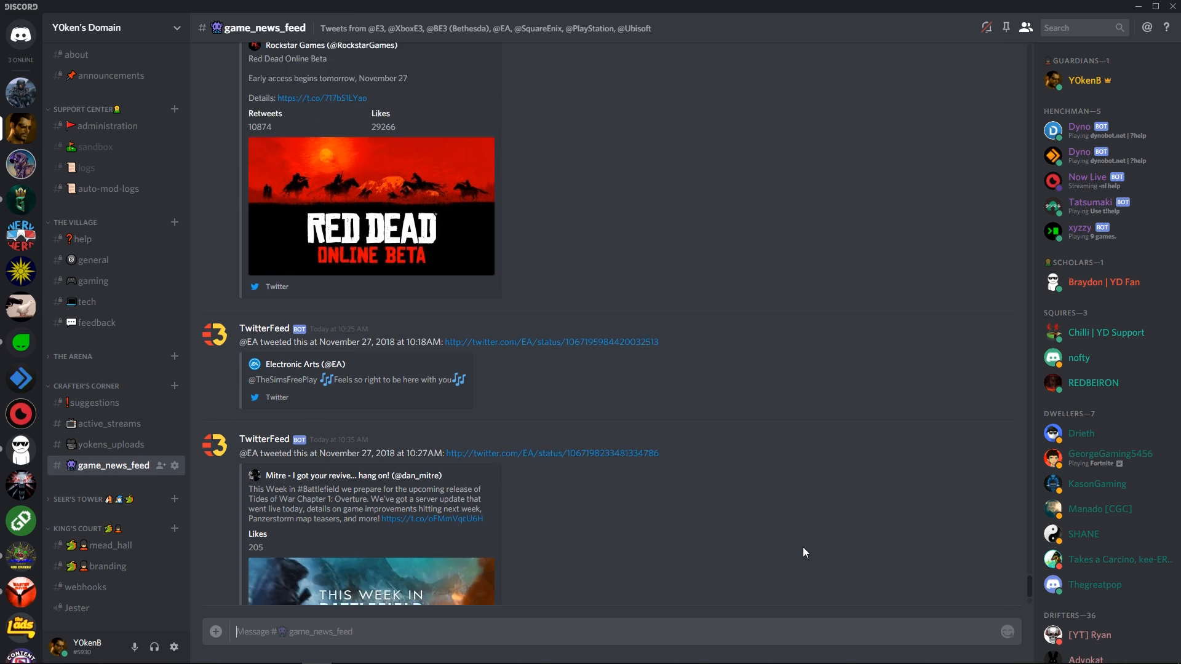
scroll("down", 3)
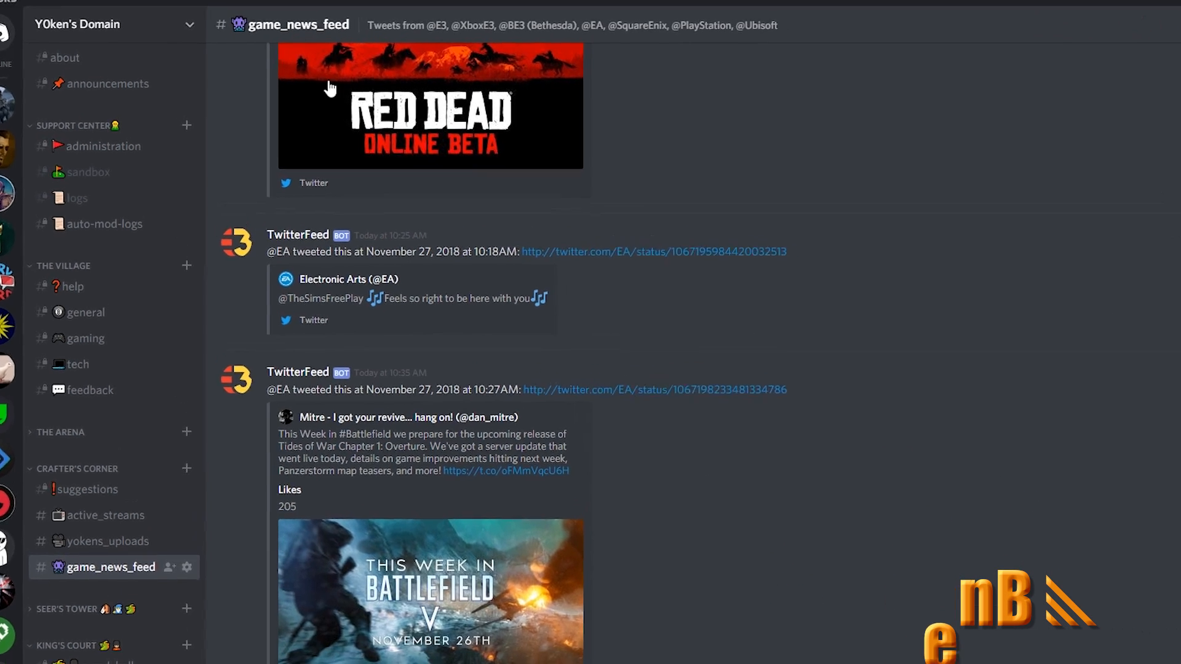
left_click(78, 24)
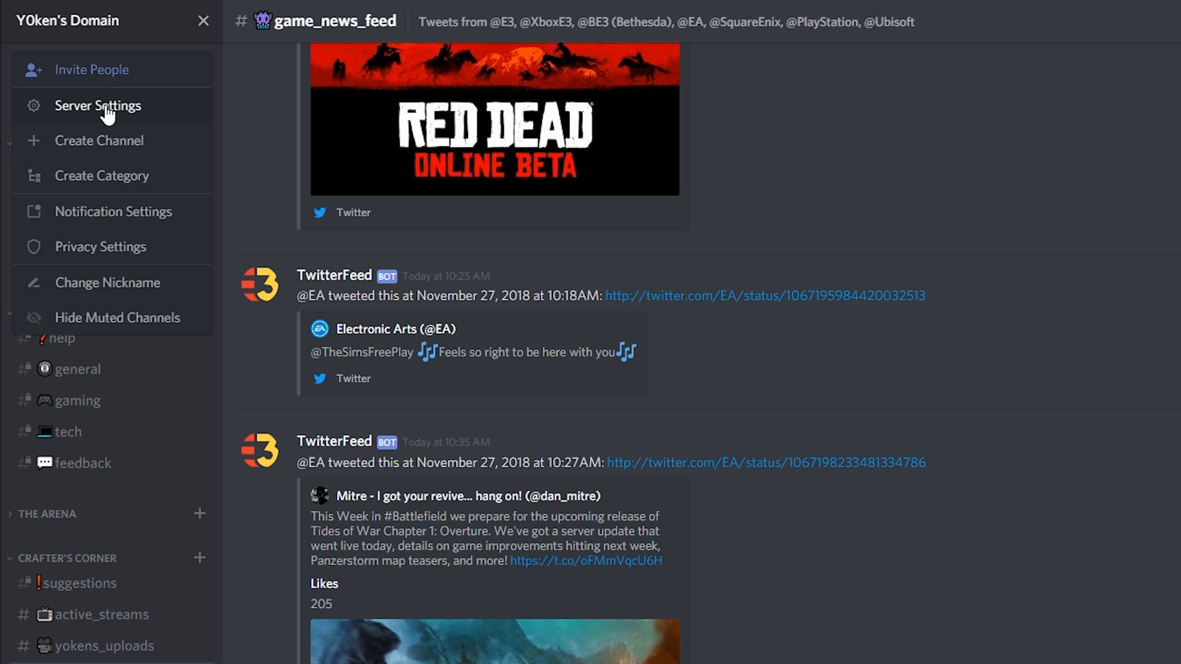
left_click(99, 106)
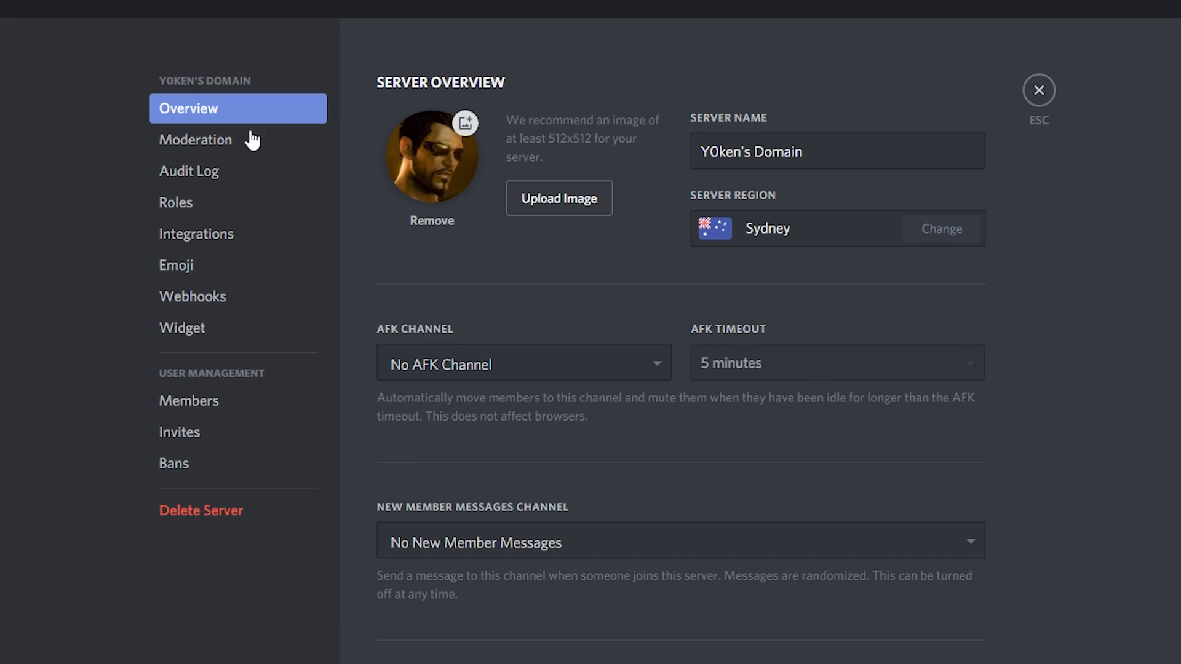
left_click(193, 297)
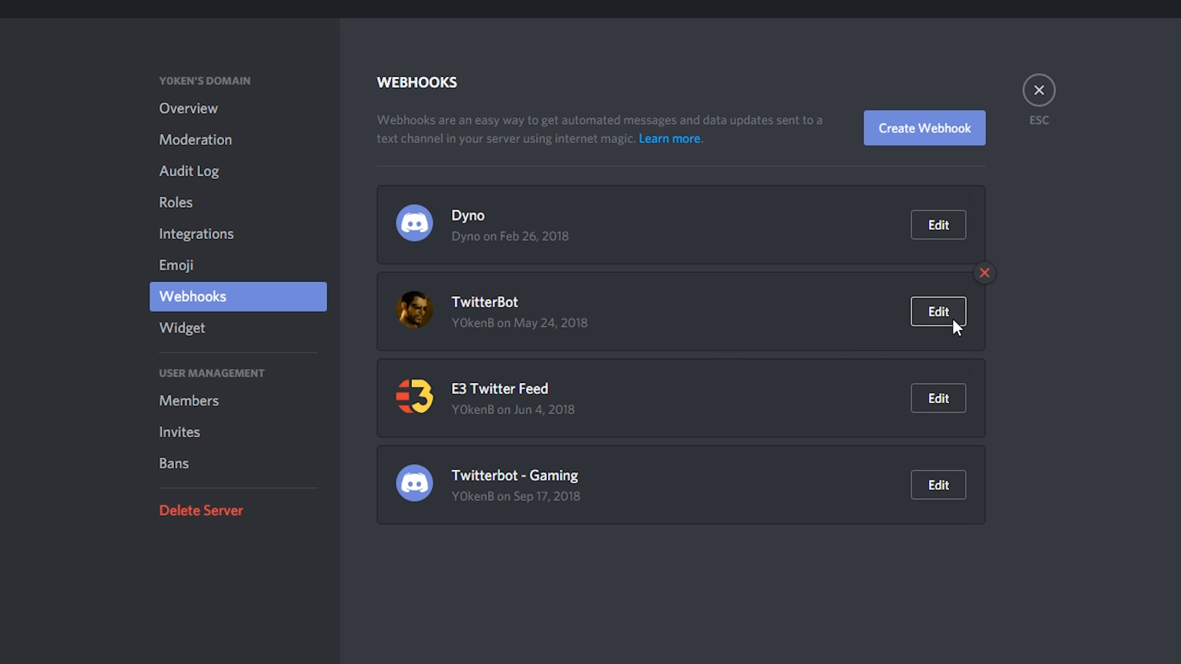
Step: Check that the TwitterBot webhook posts to #general, then cancel without changes
left_click(937, 312)
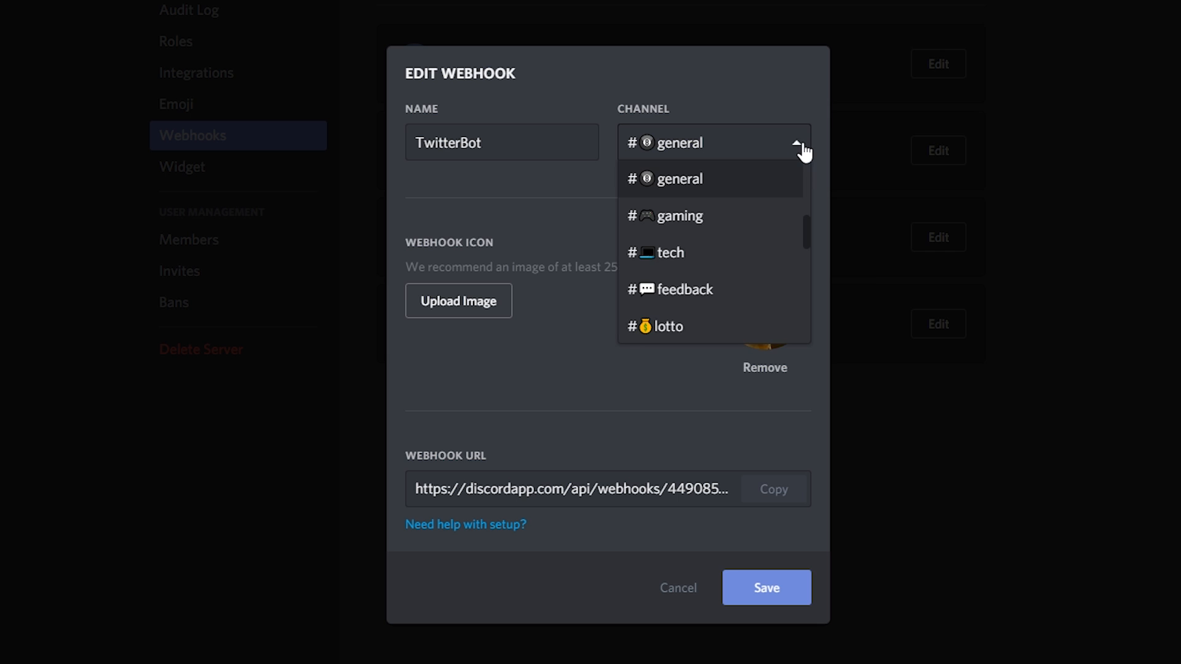
left_click(678, 178)
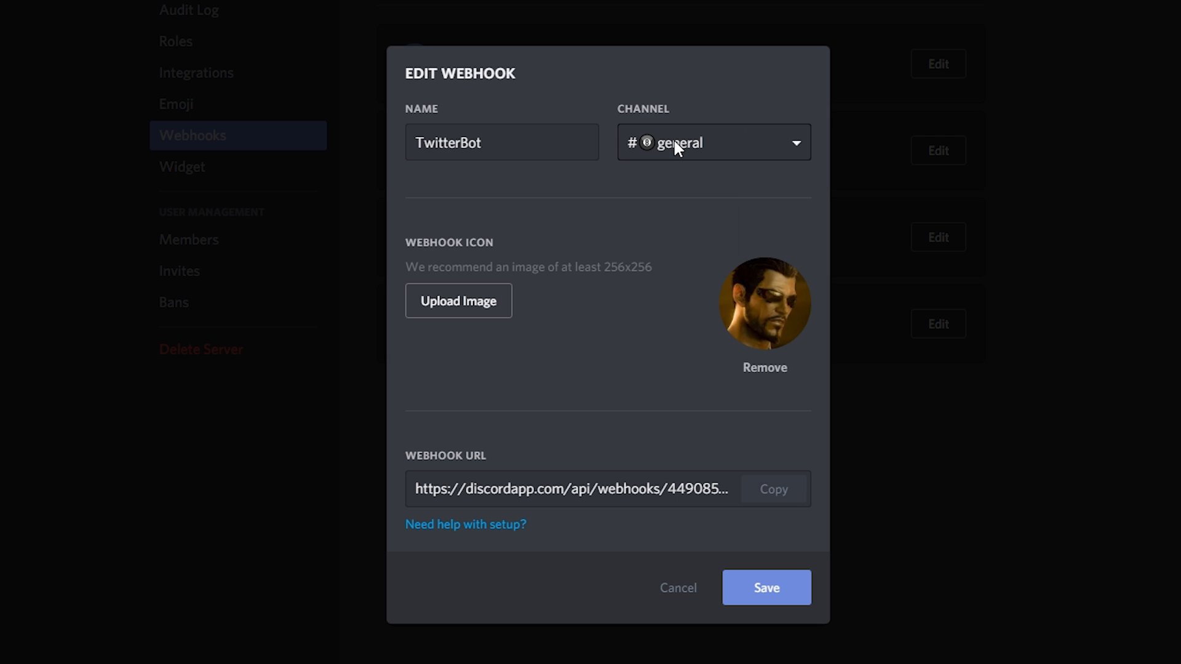
mouse_move(723, 180)
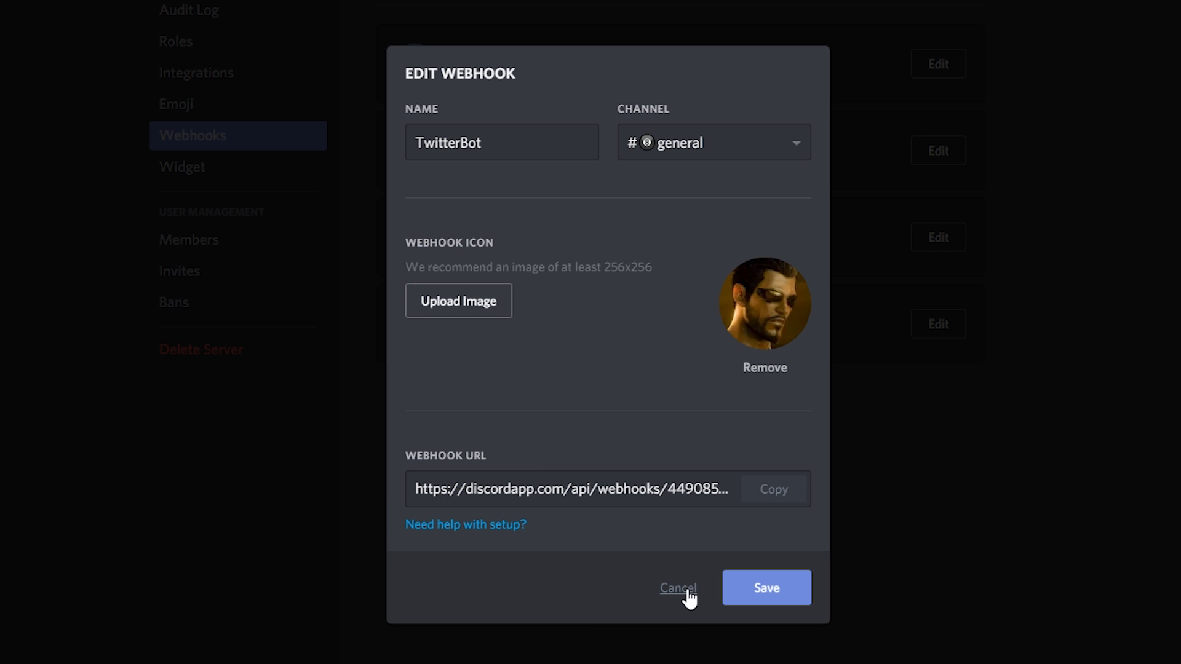
left_click(676, 588)
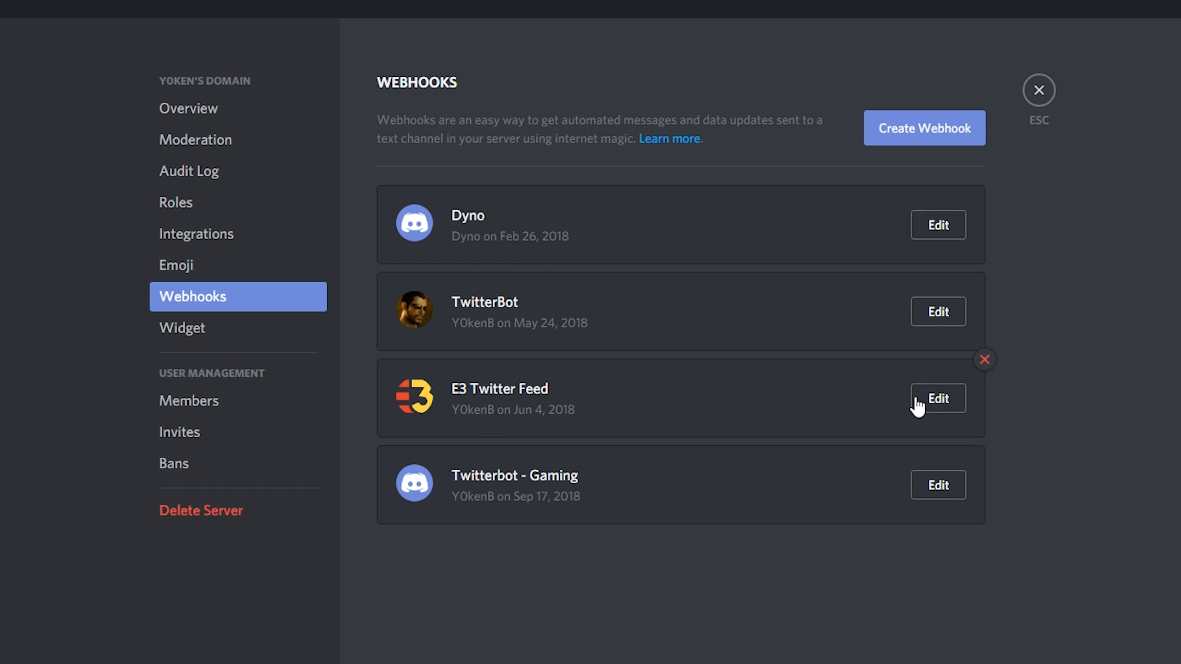
Step: Copy the E3 Twitter Feed webhook's URL and leave the server settings
left_click(937, 399)
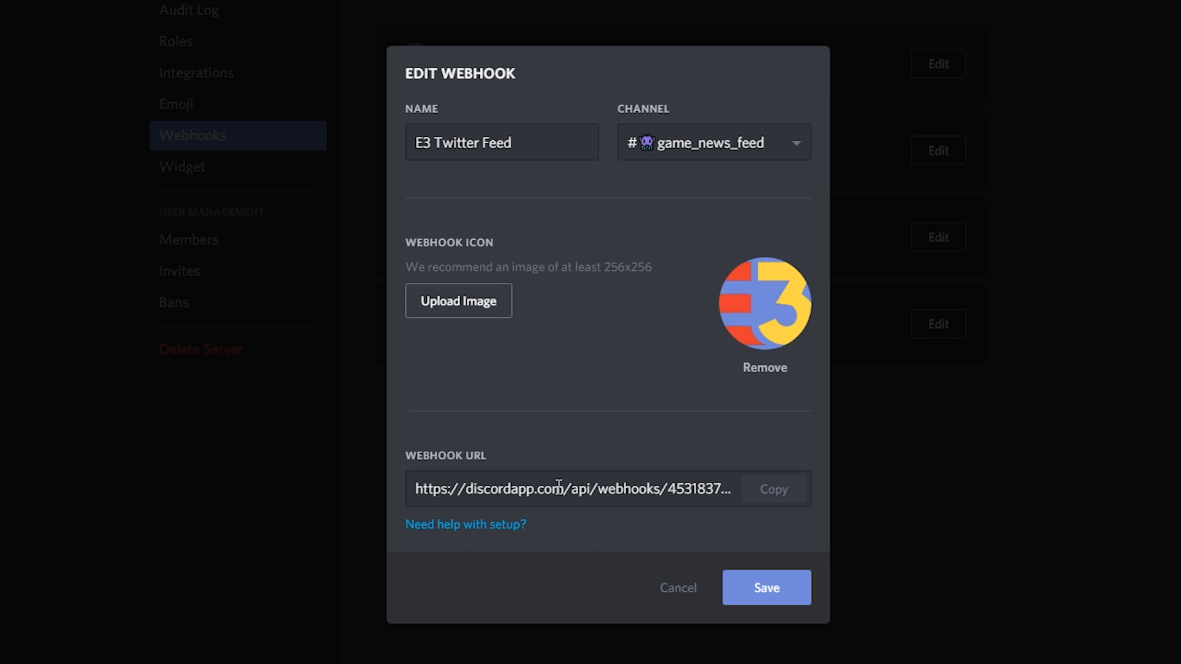
triple_click(555, 489)
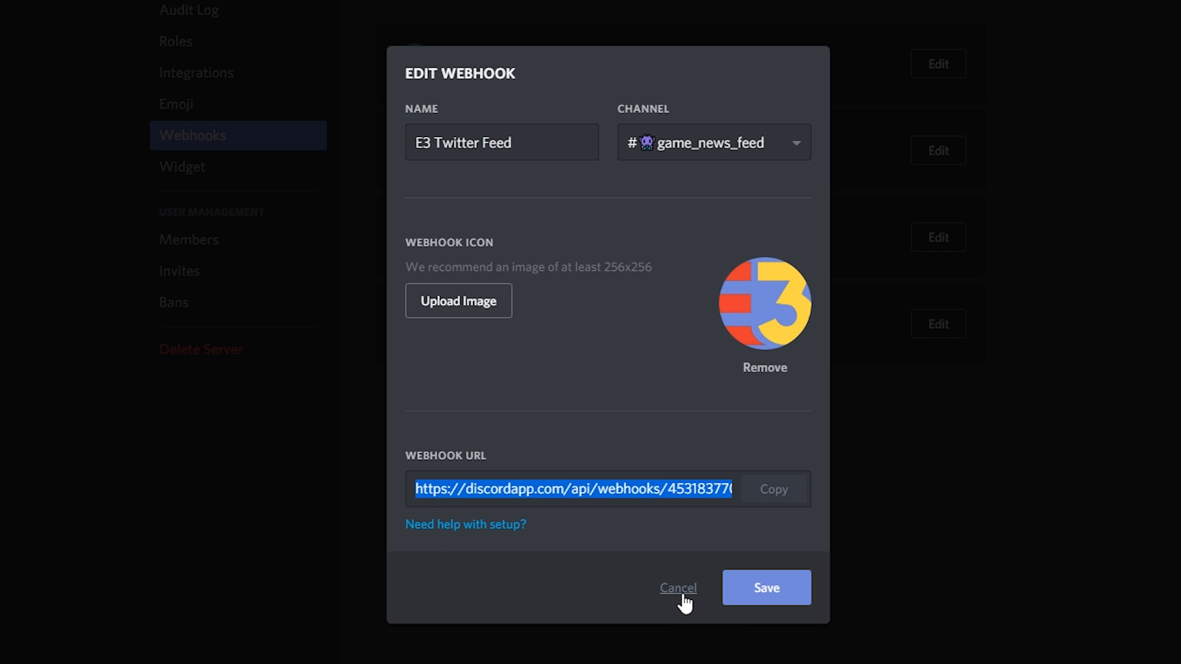
left_click(676, 588)
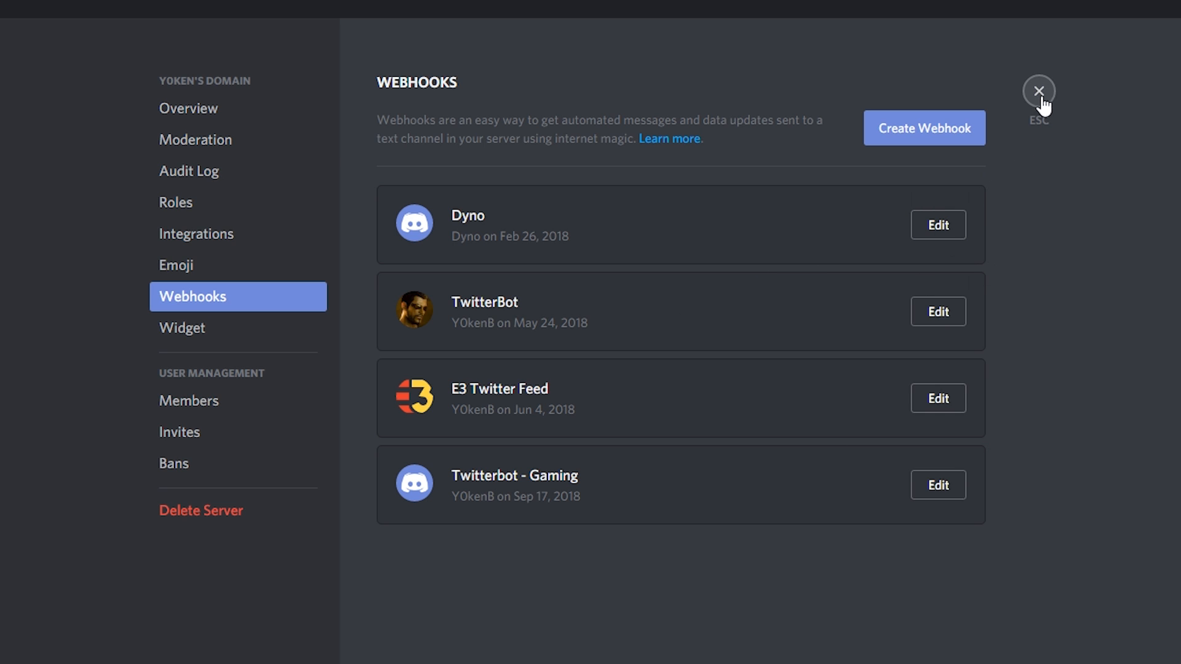
left_click(1038, 91)
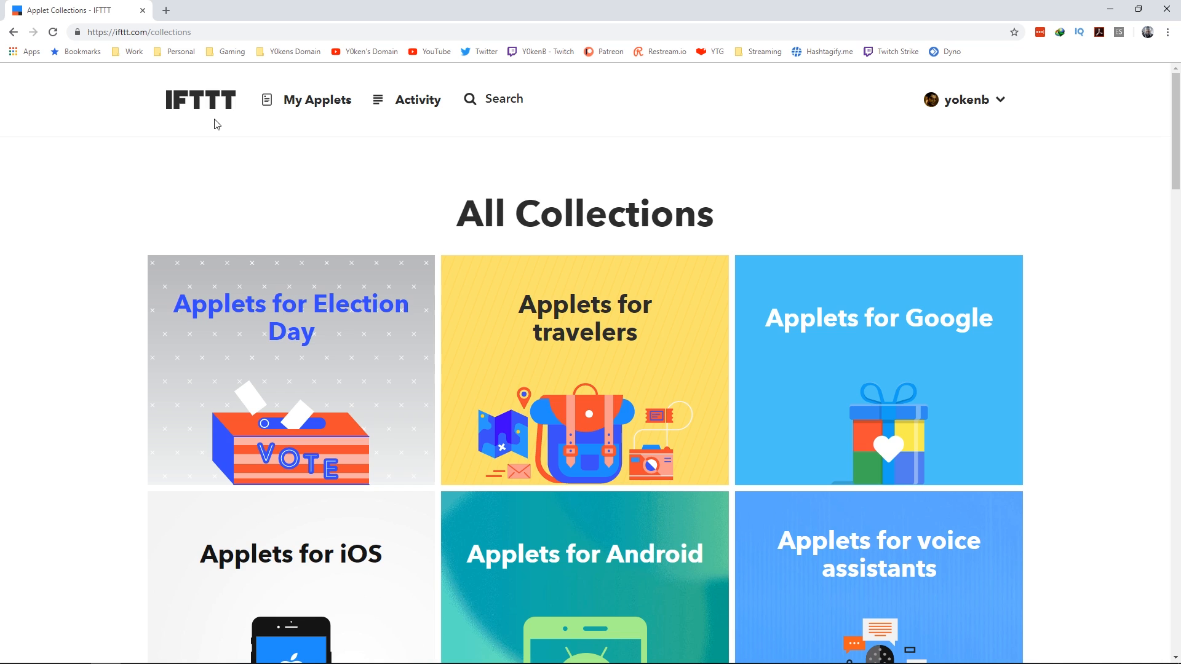
mouse_move(1007, 104)
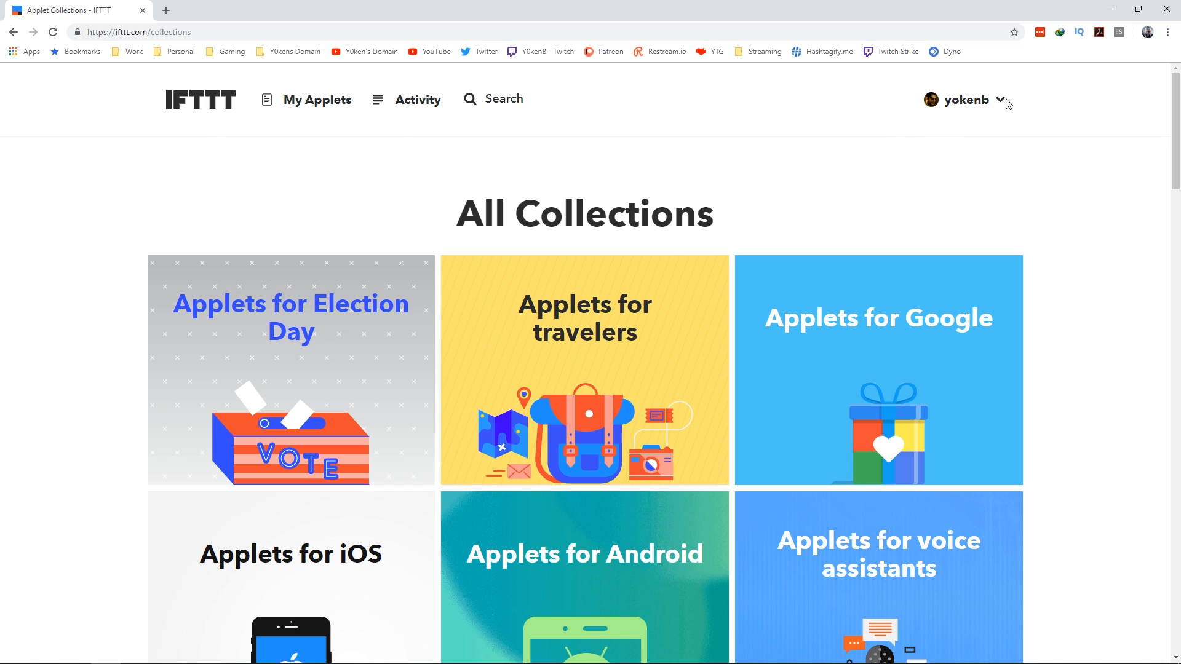
Step: Glance at the account options, then go to the My Applets page
left_click(965, 100)
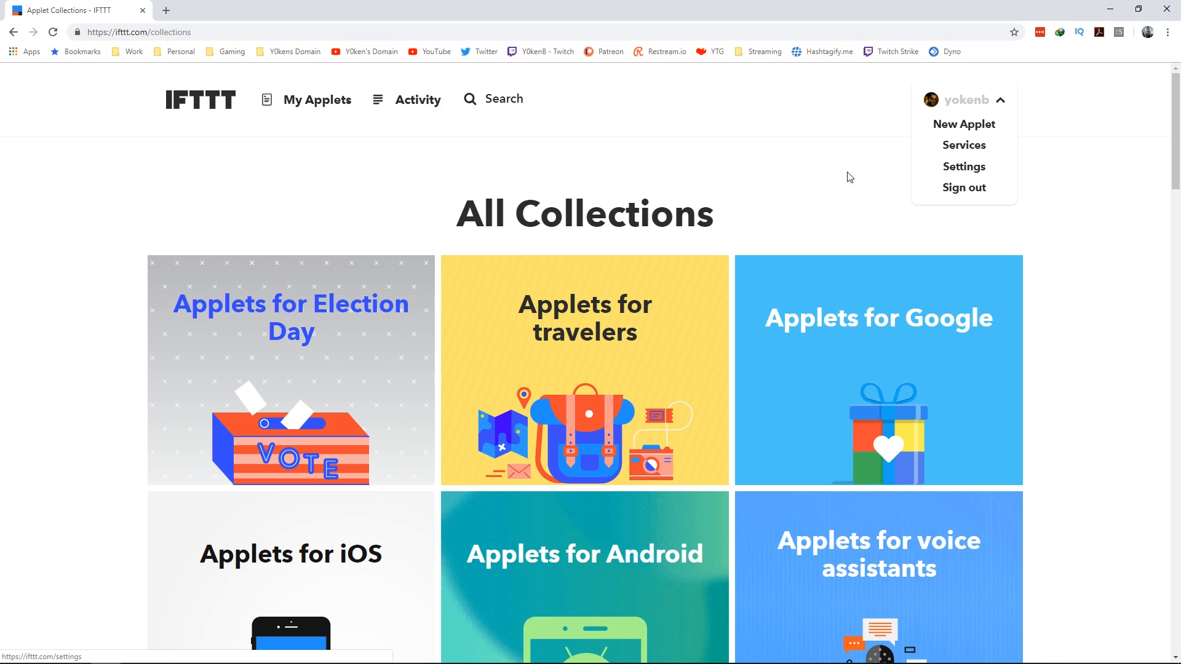
left_click(821, 164)
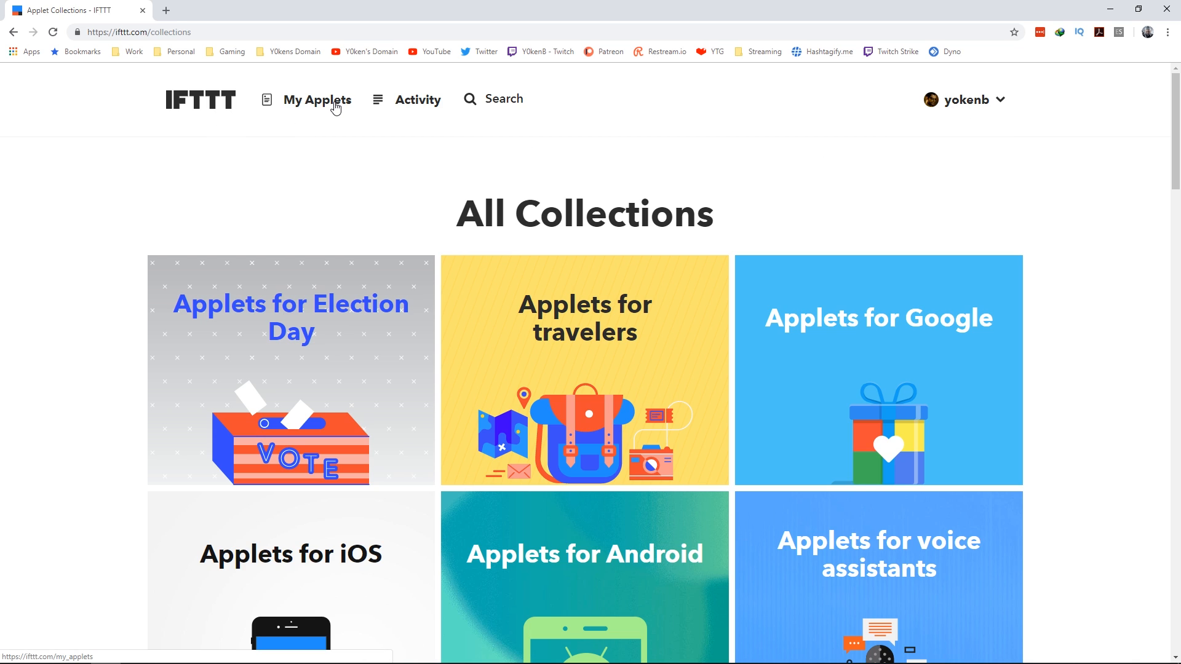
left_click(318, 99)
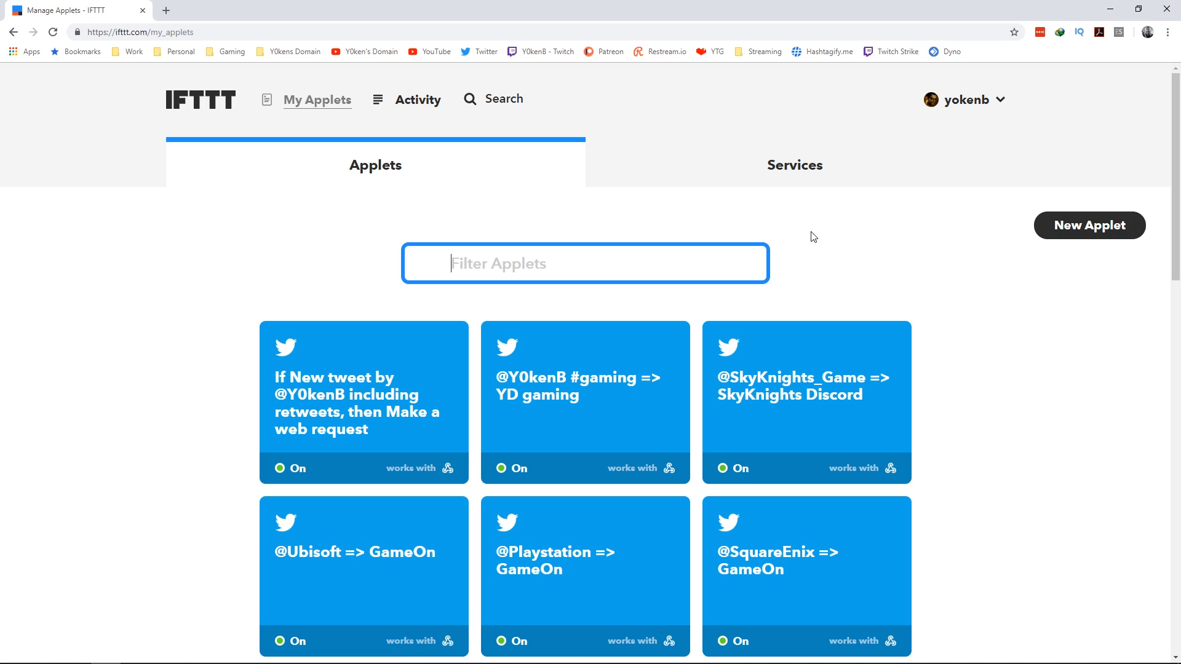
mouse_move(1033, 269)
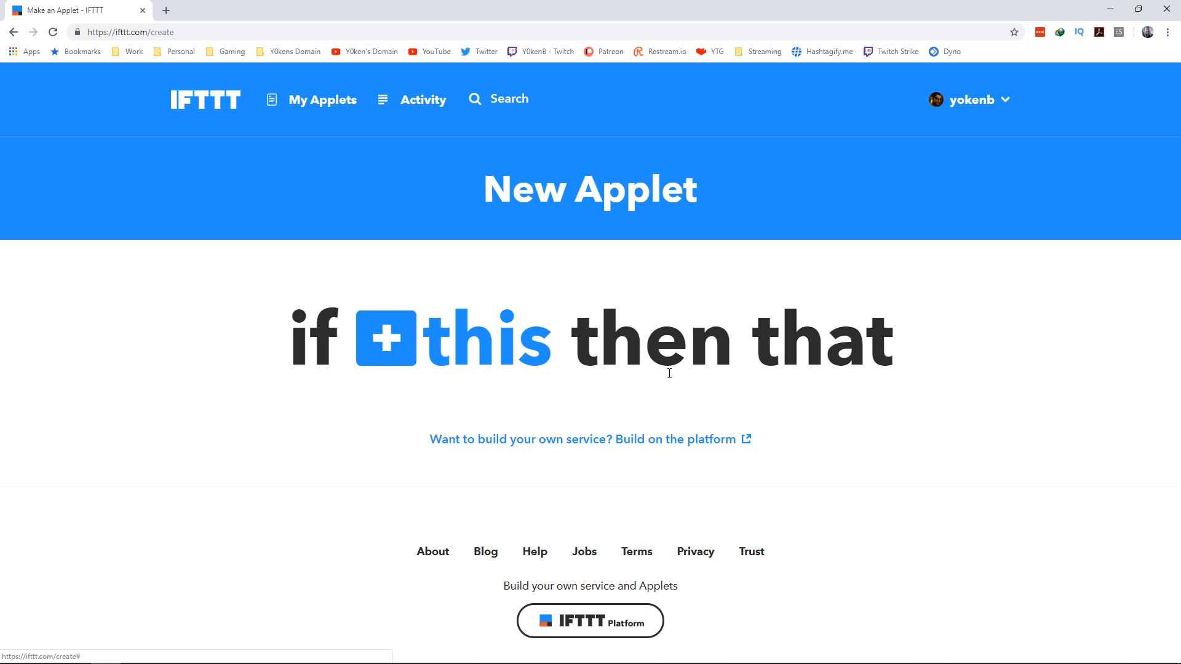
mouse_move(928, 487)
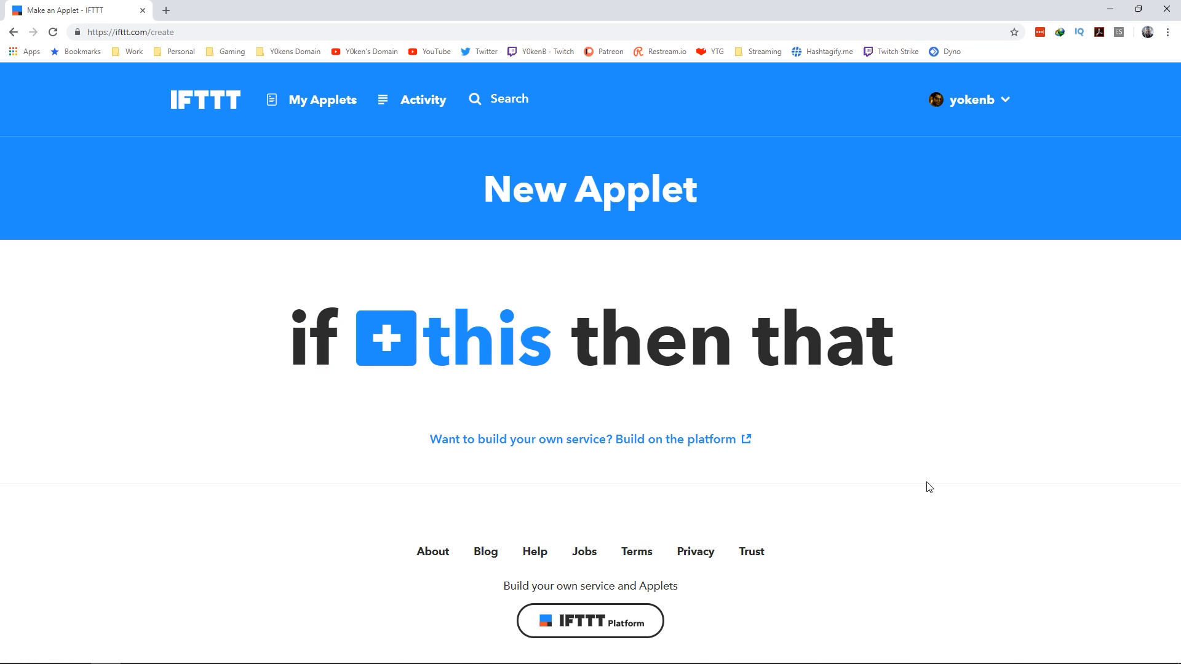
mouse_move(464, 345)
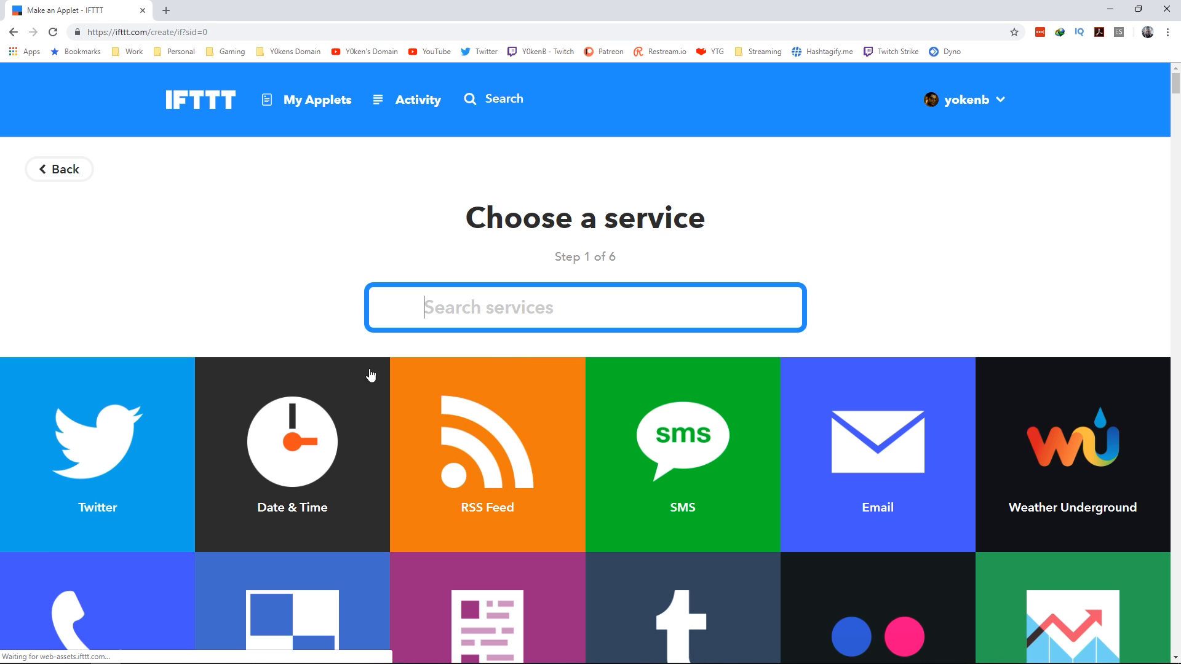
mouse_move(153, 366)
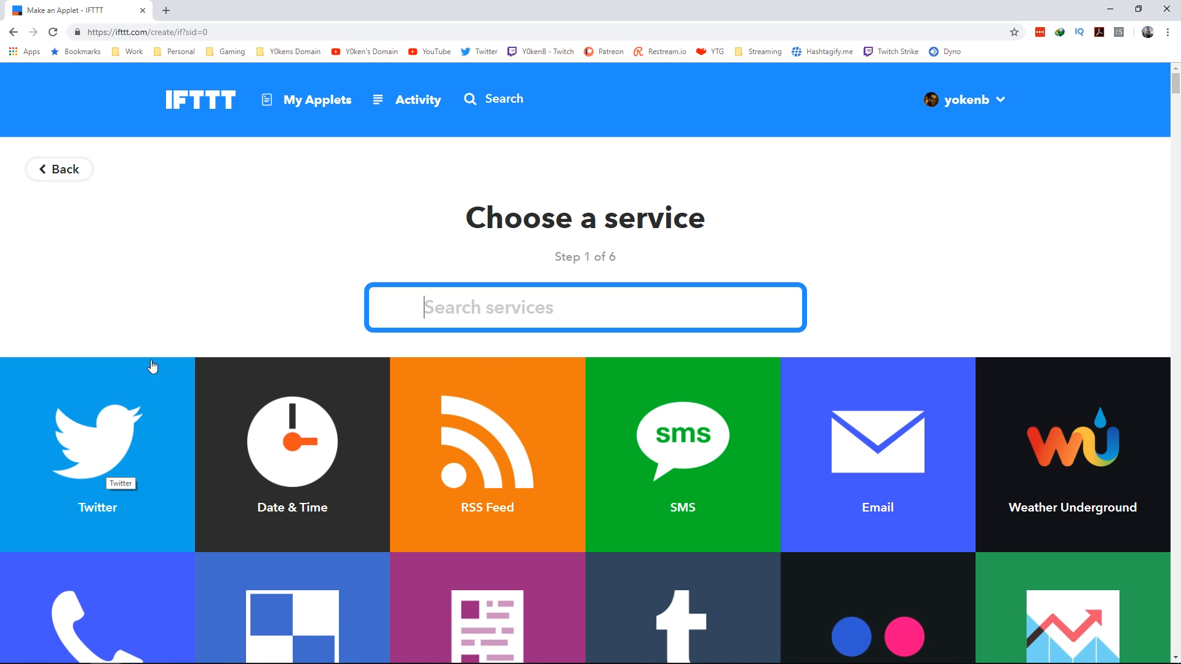
Step: Choose Twitter as the trigger service with the New tweet by you trigger
left_click(96, 451)
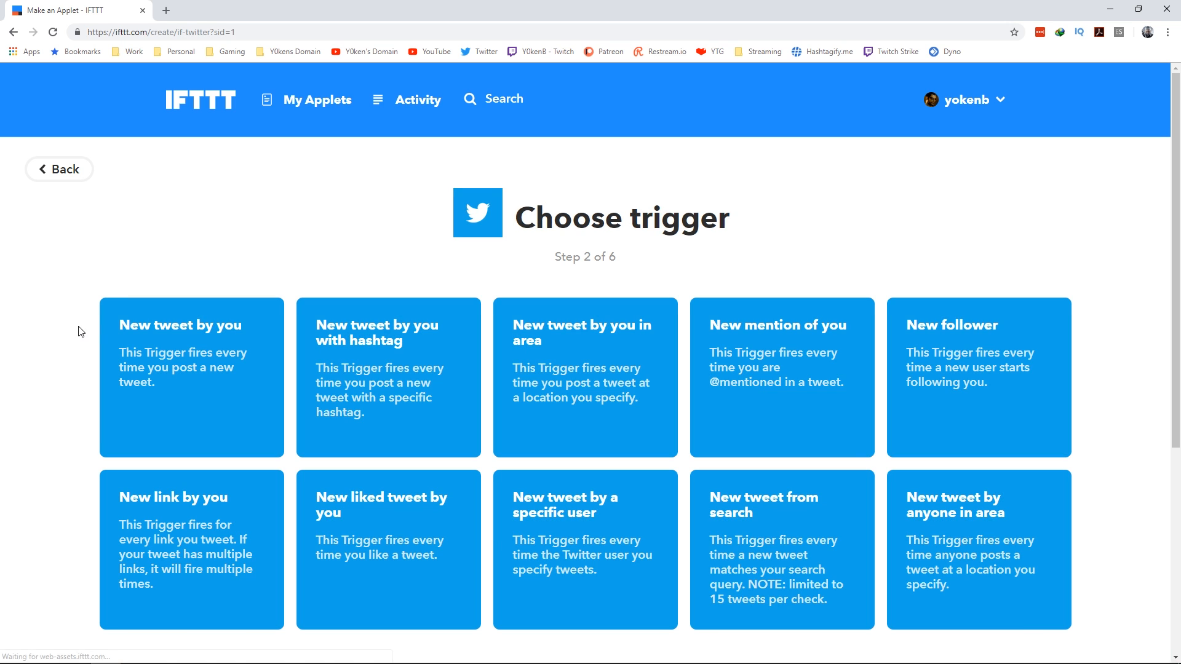
mouse_move(156, 334)
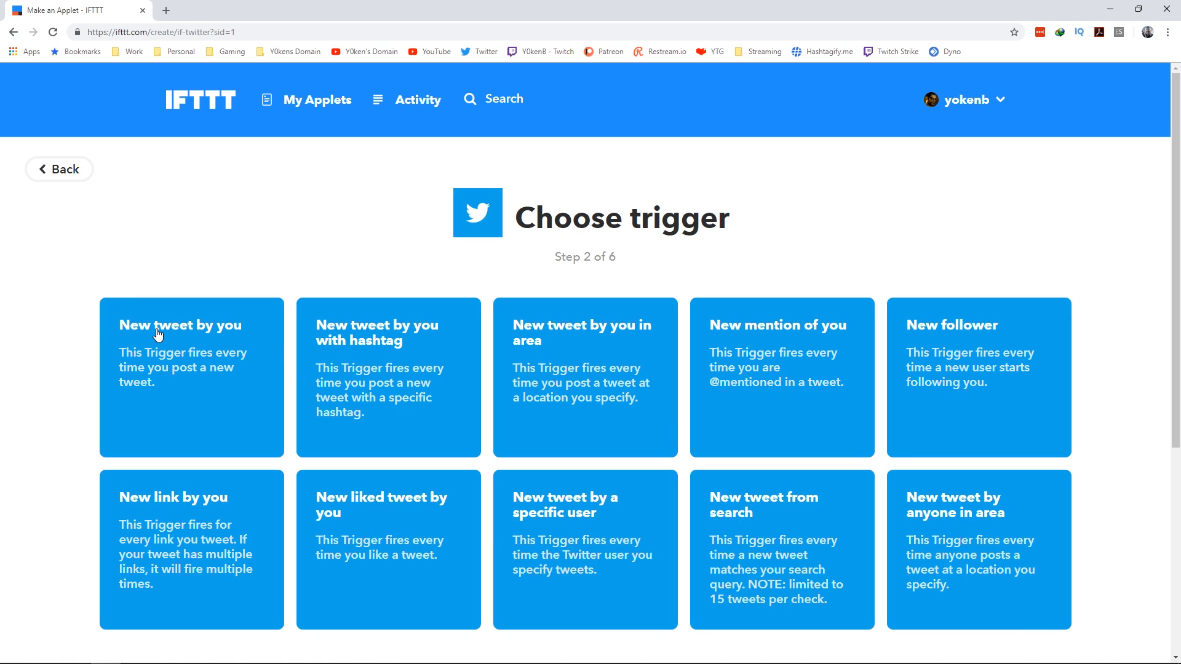
mouse_move(347, 360)
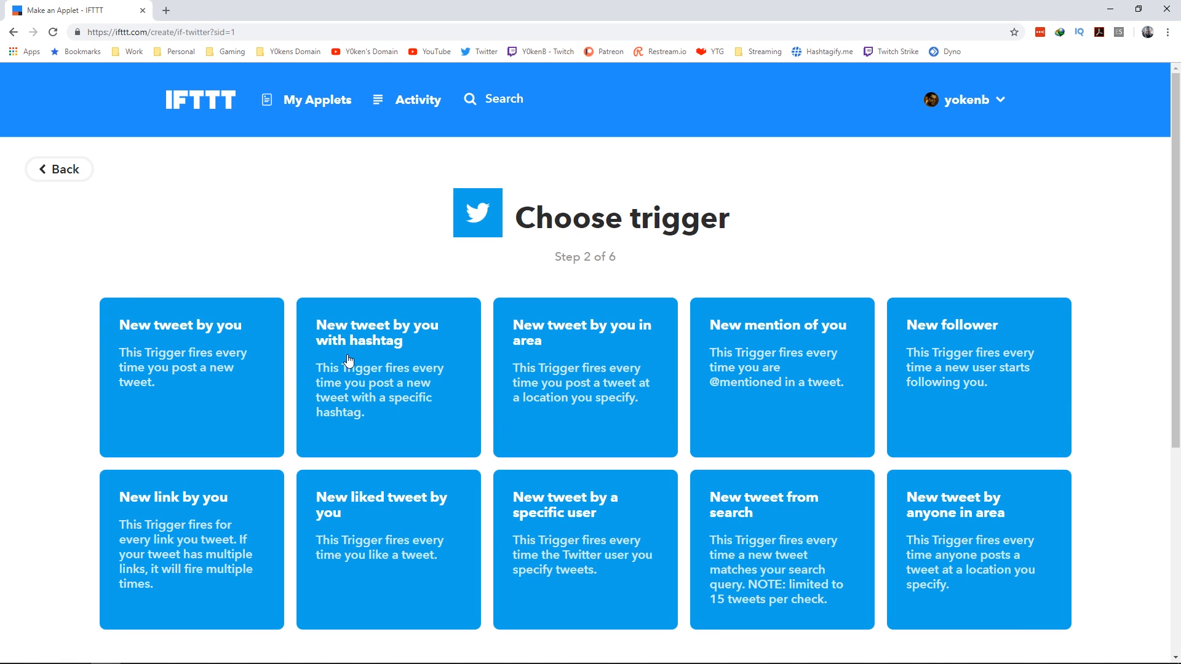
mouse_move(159, 358)
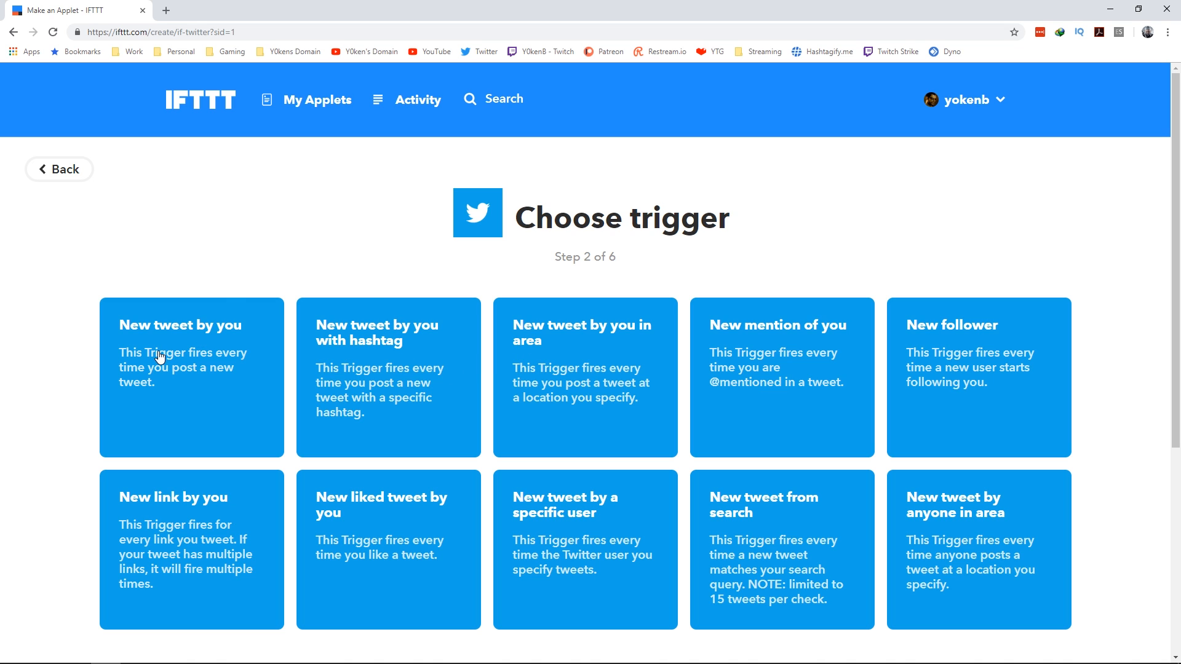
mouse_move(158, 366)
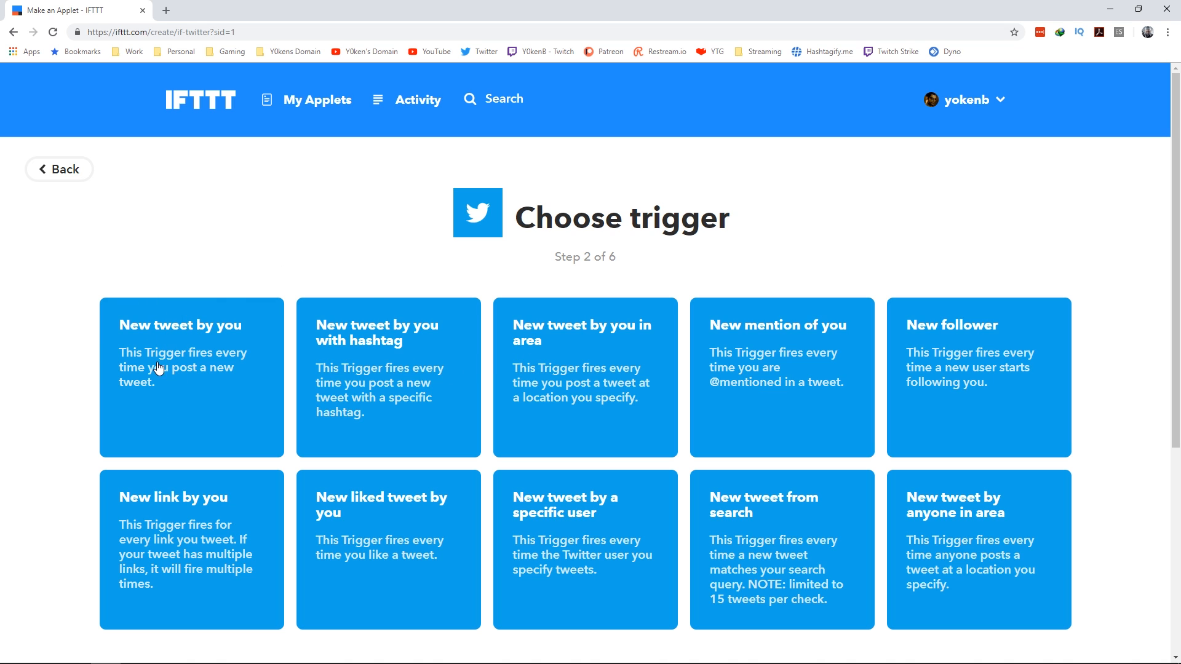
left_click(191, 376)
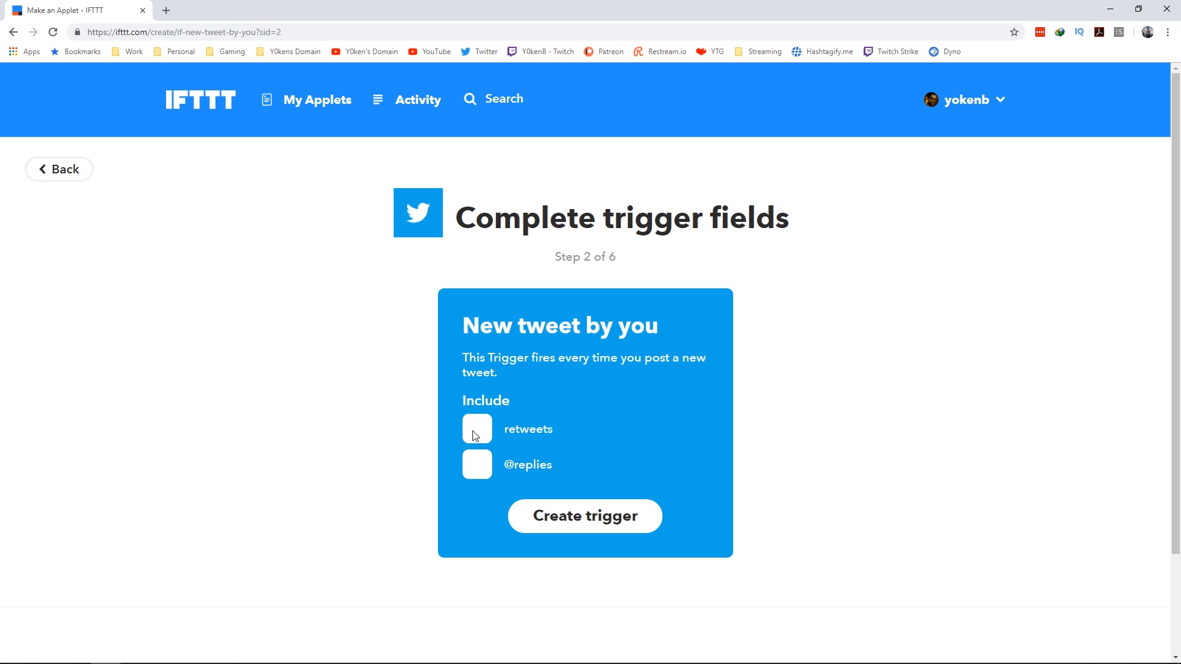
Step: Include retweets in the trigger, create it, and choose Webhooks as the action service
left_click(478, 430)
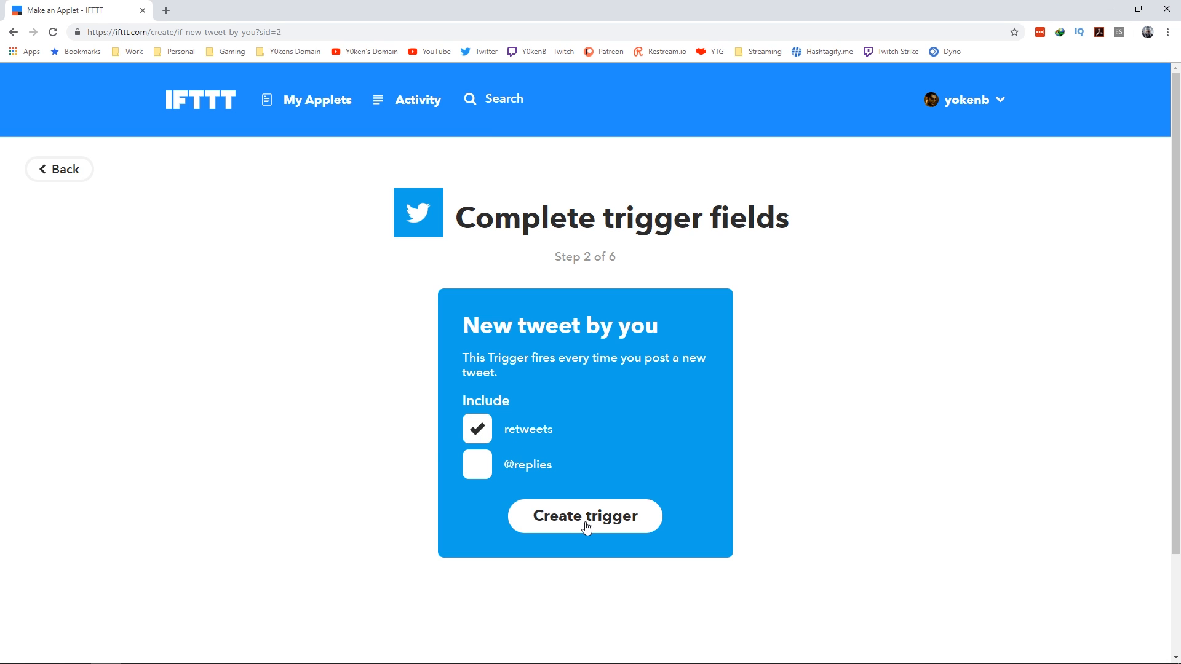
left_click(584, 516)
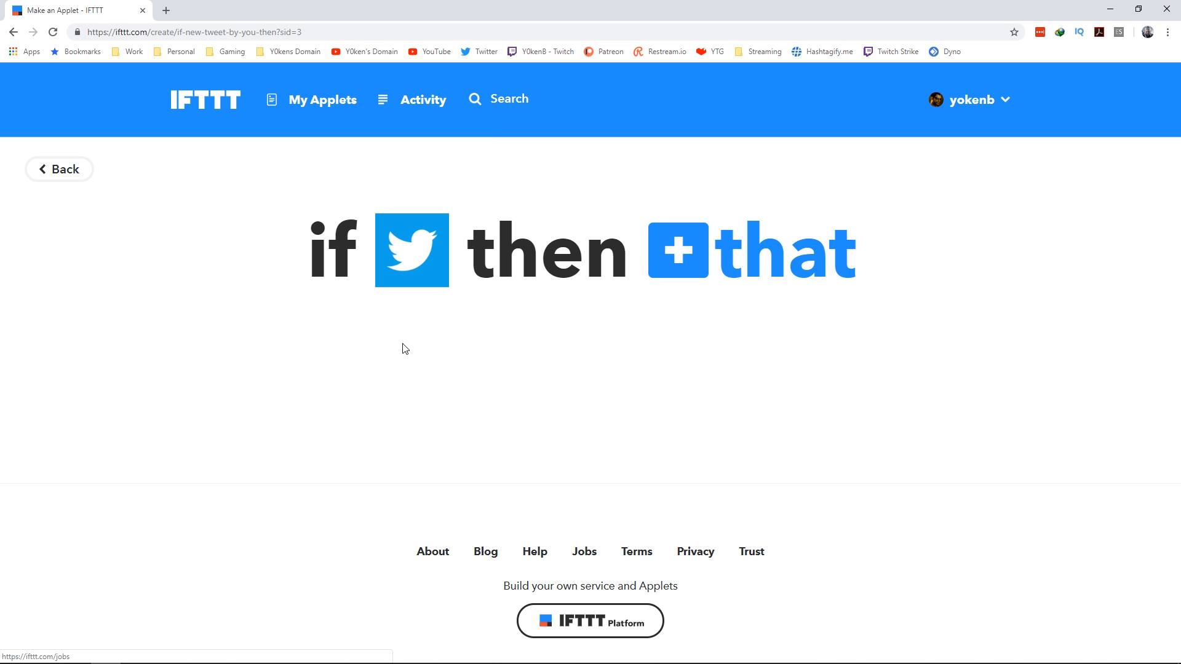
mouse_move(804, 295)
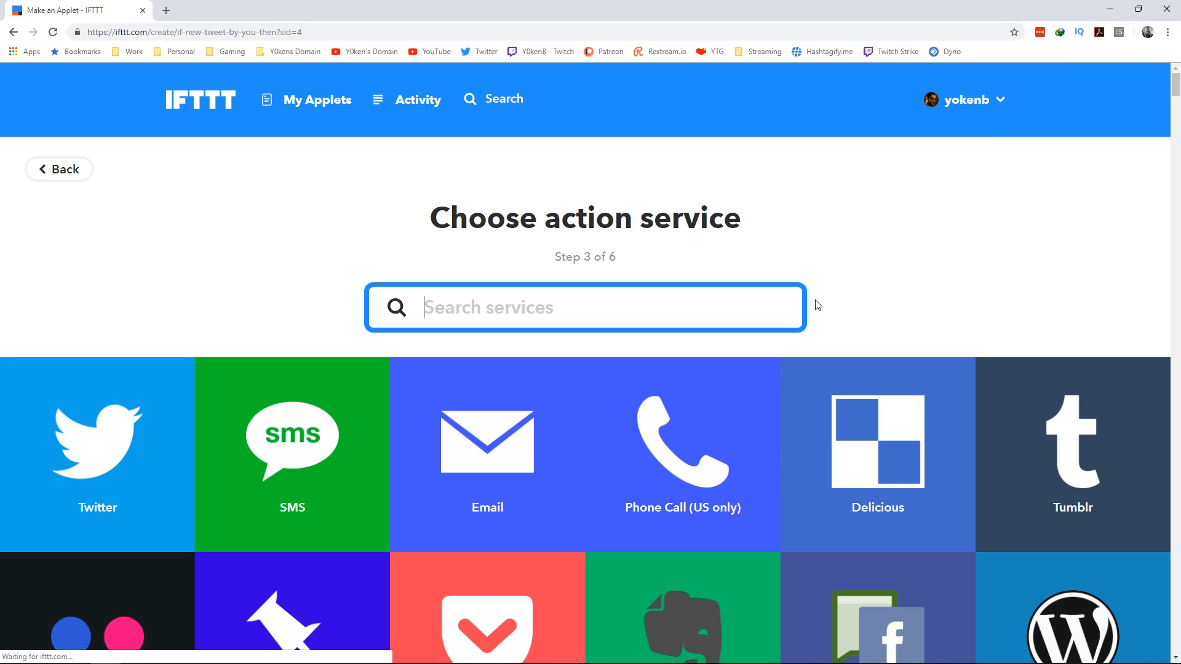
type("web")
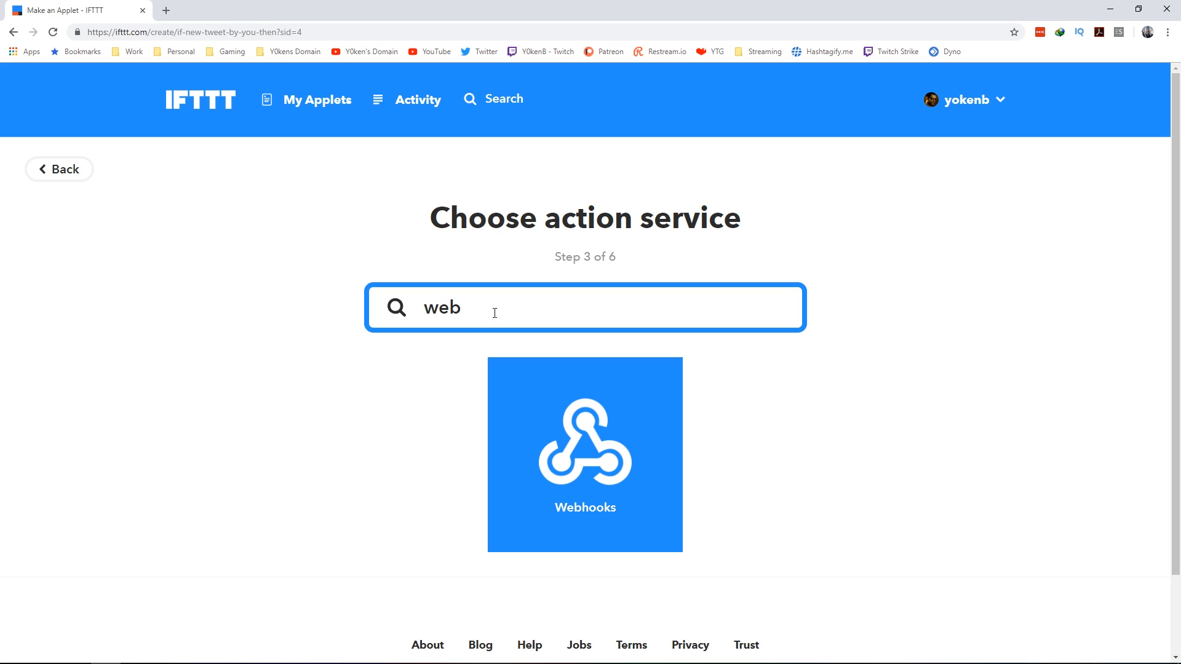
mouse_move(640, 498)
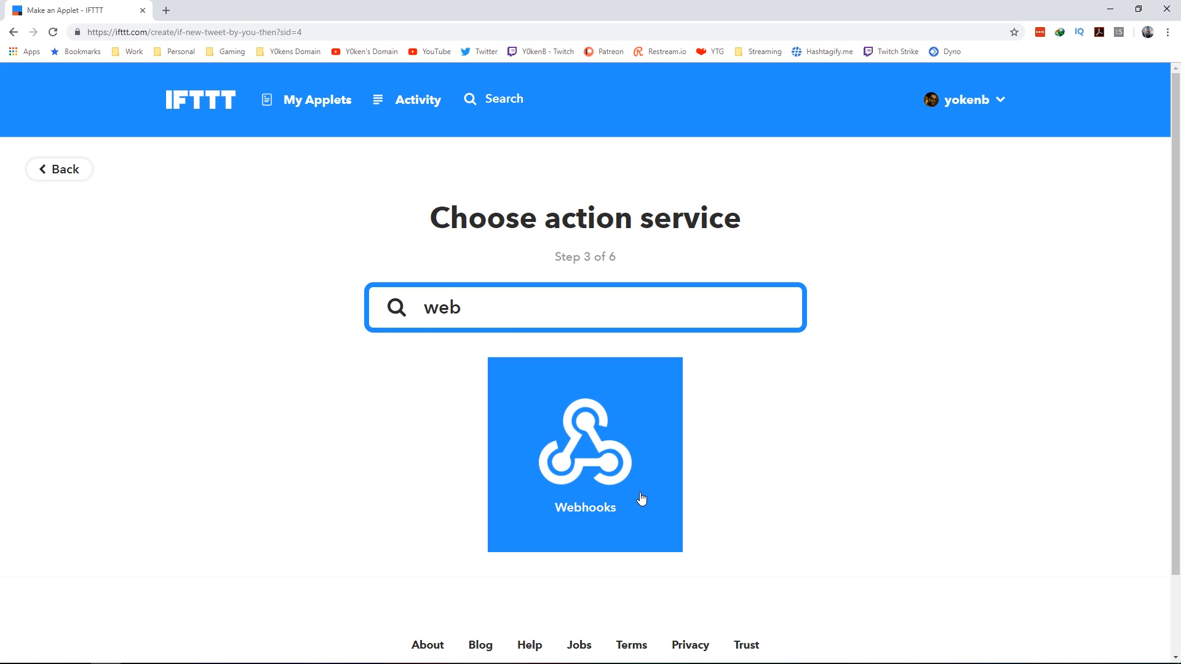
left_click(584, 454)
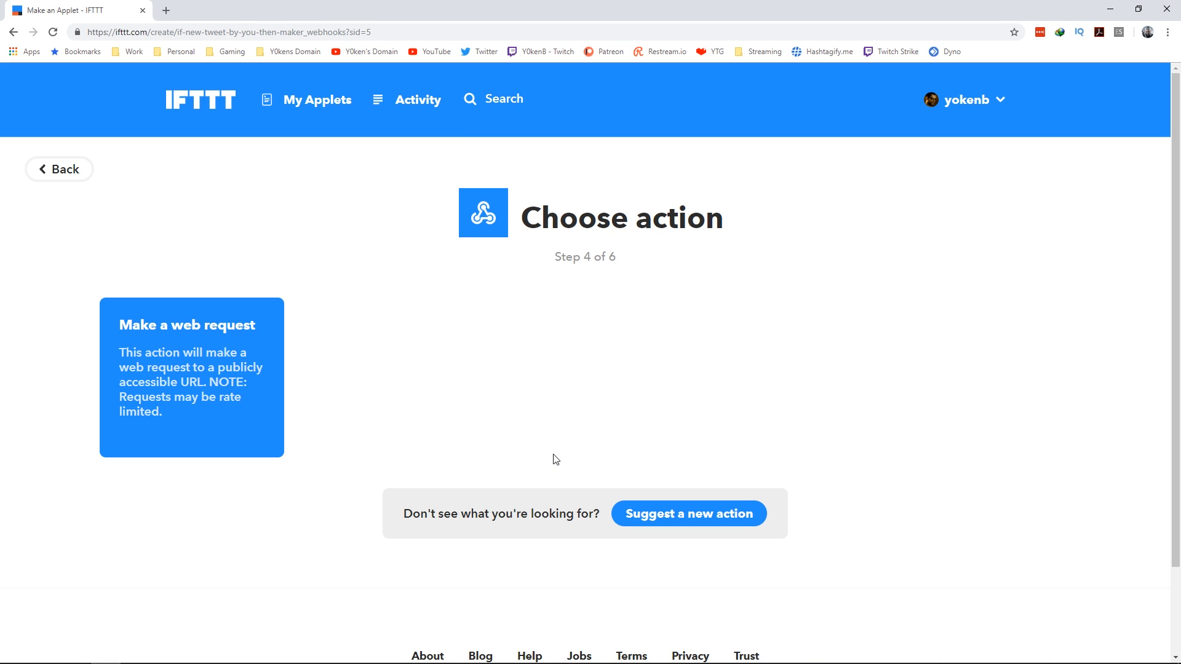
mouse_move(143, 335)
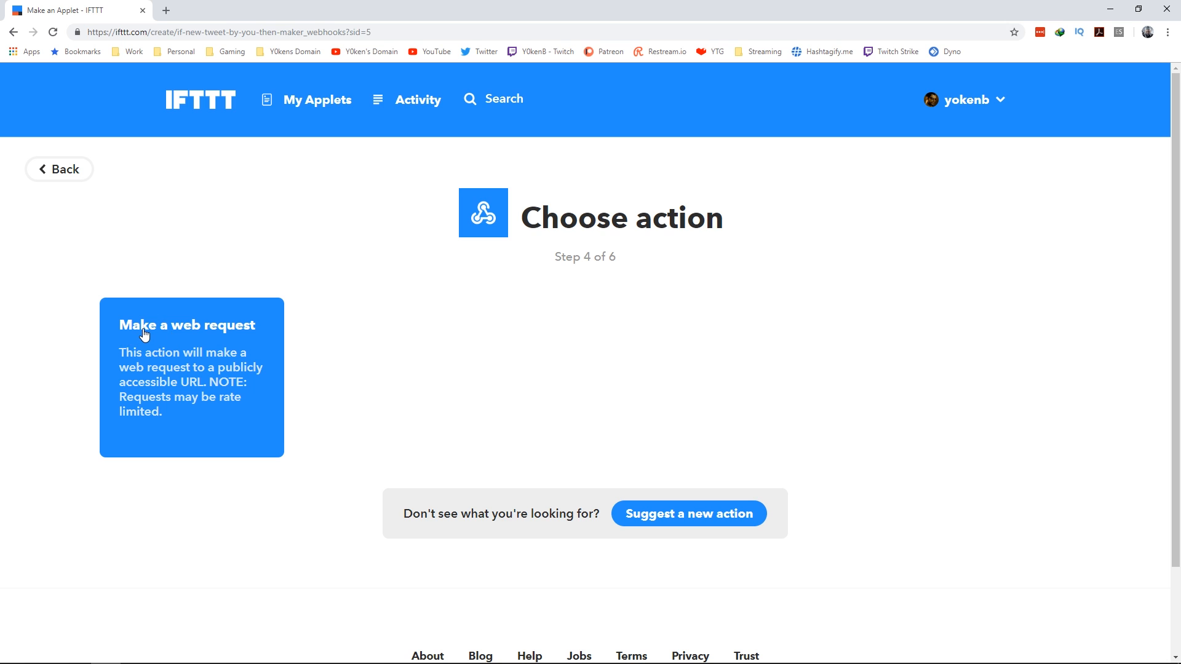
mouse_move(184, 394)
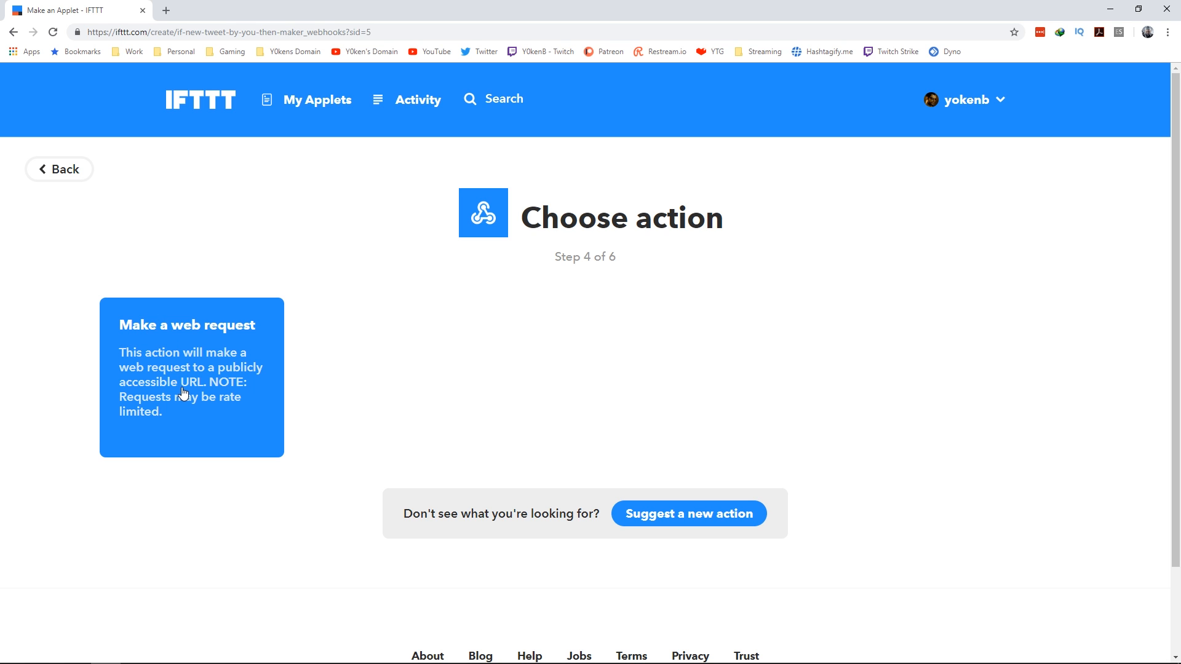
Step: Set up Make a web request as application/json with a TwitterFeed JSON body using UserName and CreatedAt
left_click(191, 376)
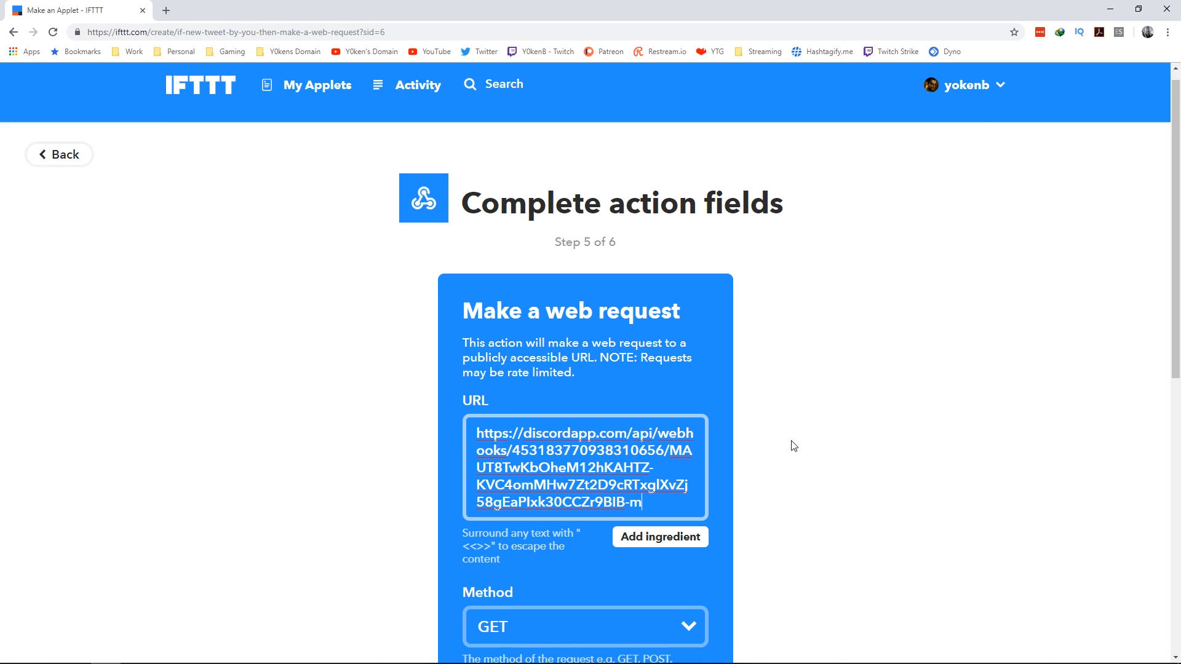
scroll("down", 3)
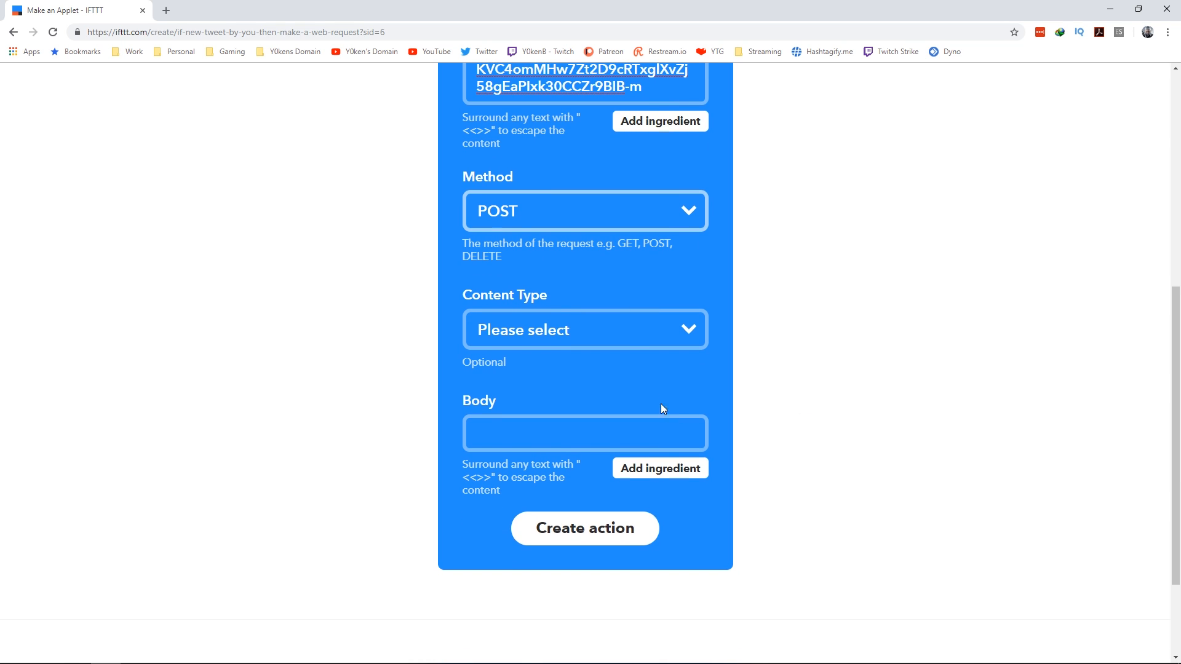
left_click(585, 330)
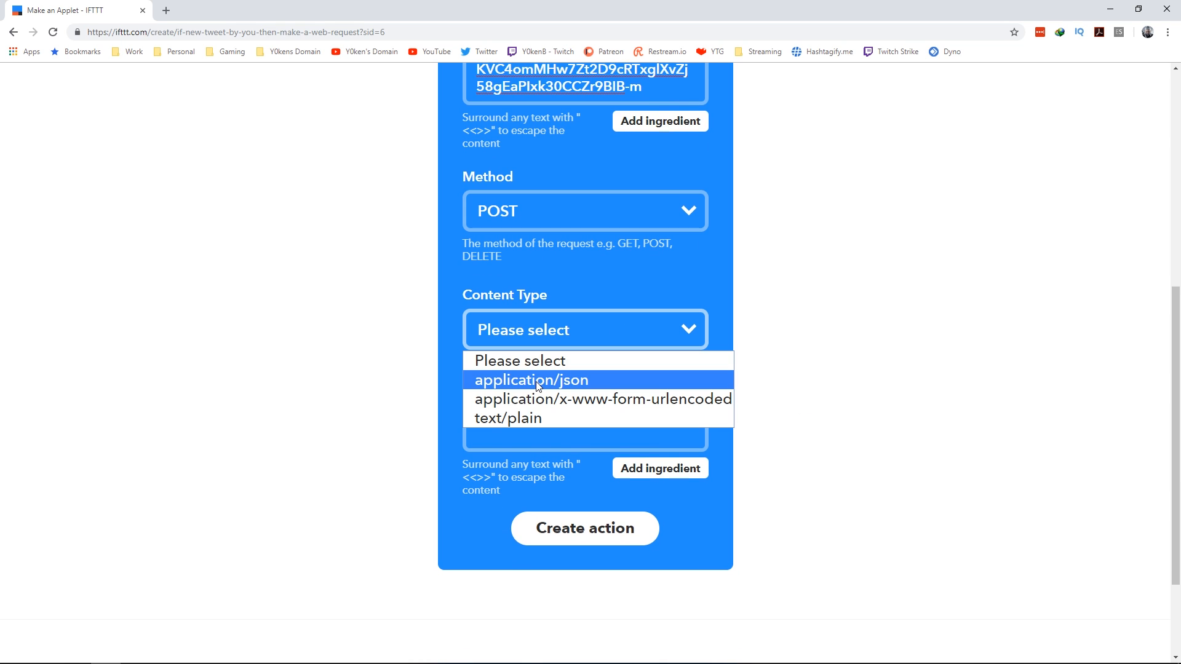
left_click(530, 380)
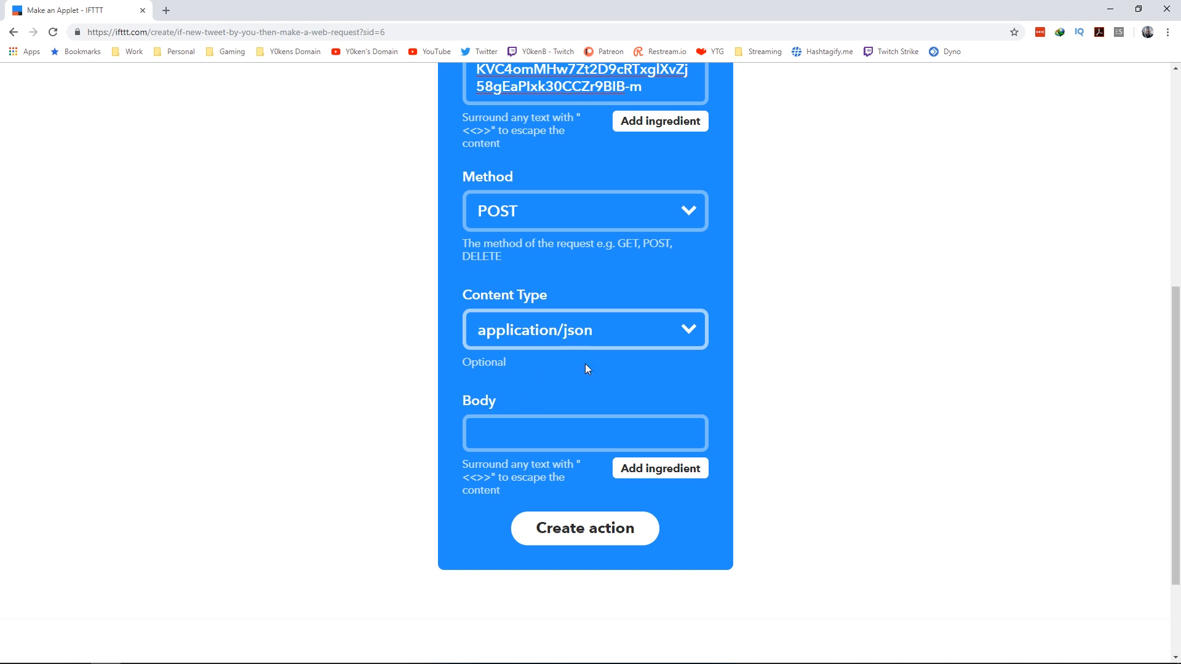
mouse_move(545, 378)
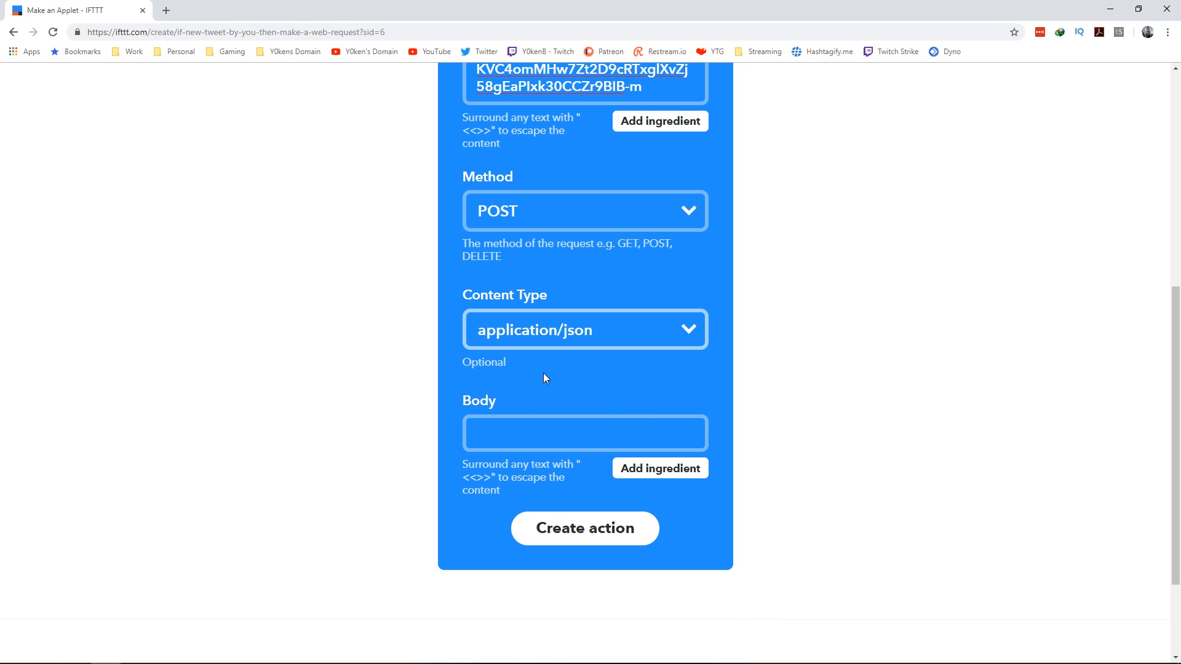
type("{\"username\":\"TwitterFeed\", \"content\":\"@{{UserName}} tweeted this at {{CreatedAt}}: {{LinkToTweet}}\" }")
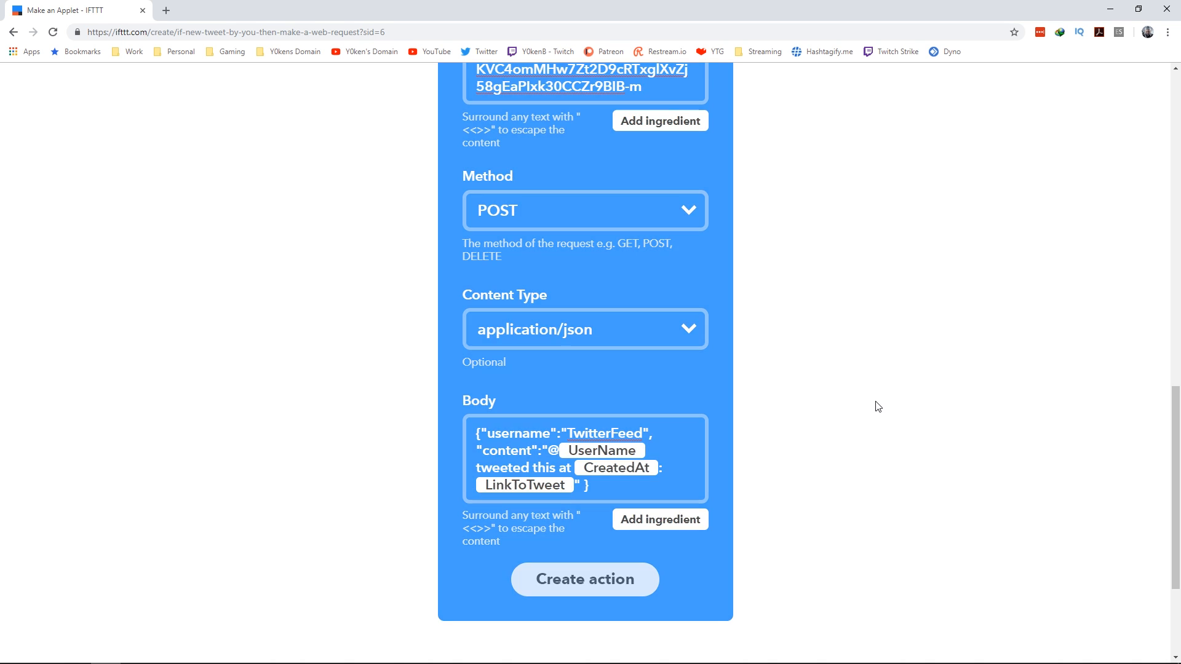
Step: Save the web request action and finish so the applet is created and on
left_click(584, 580)
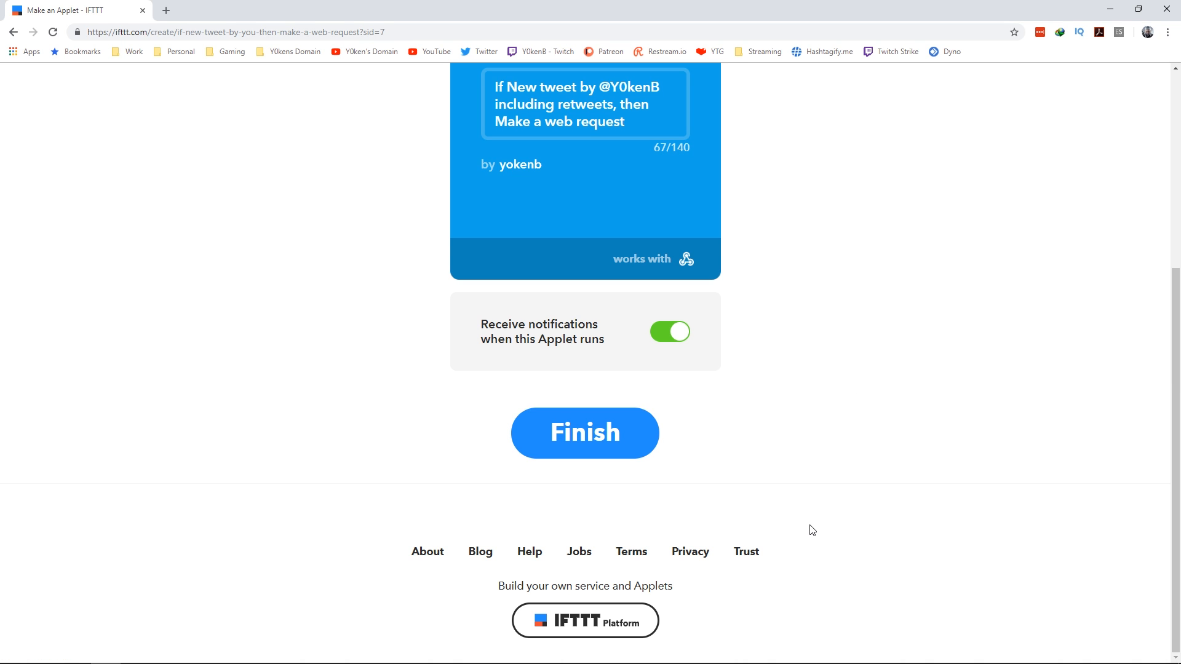
mouse_move(760, 461)
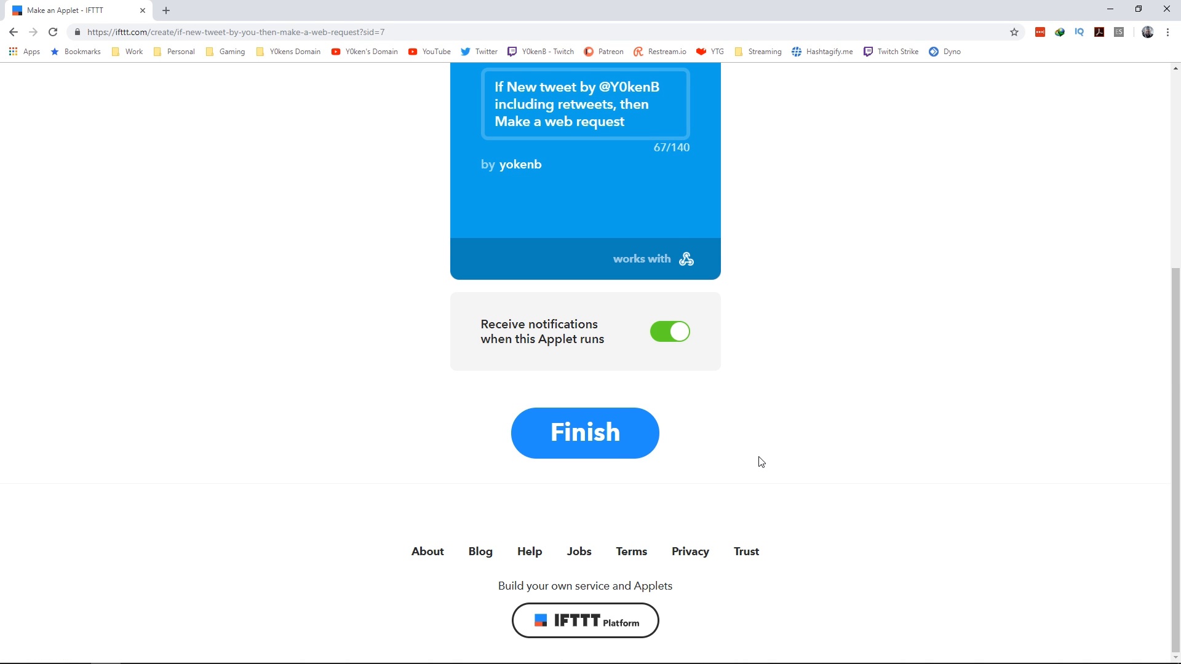
left_click(584, 432)
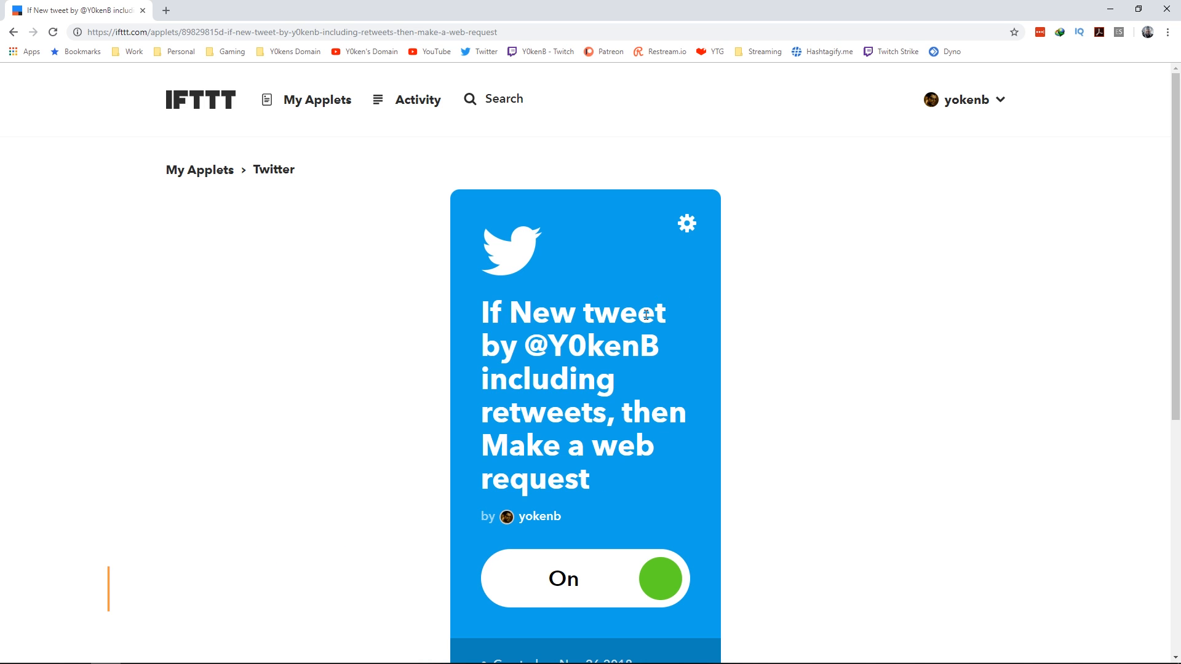
mouse_move(203, 179)
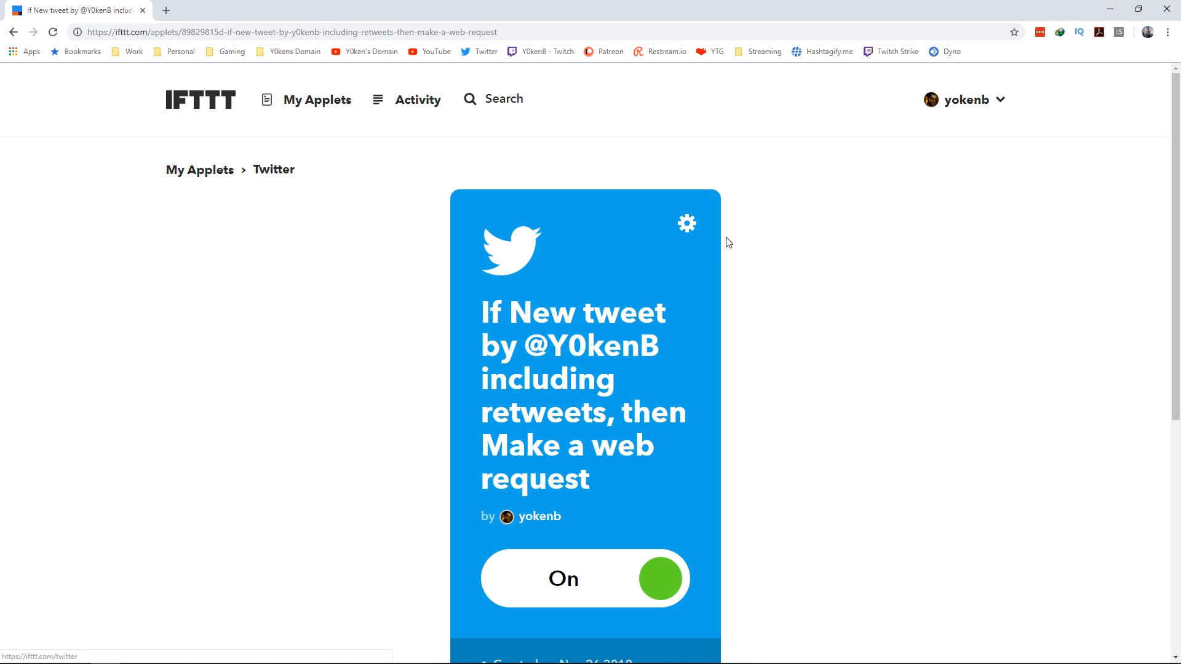
Step: Review the saved web request fields in the applet's settings
left_click(685, 223)
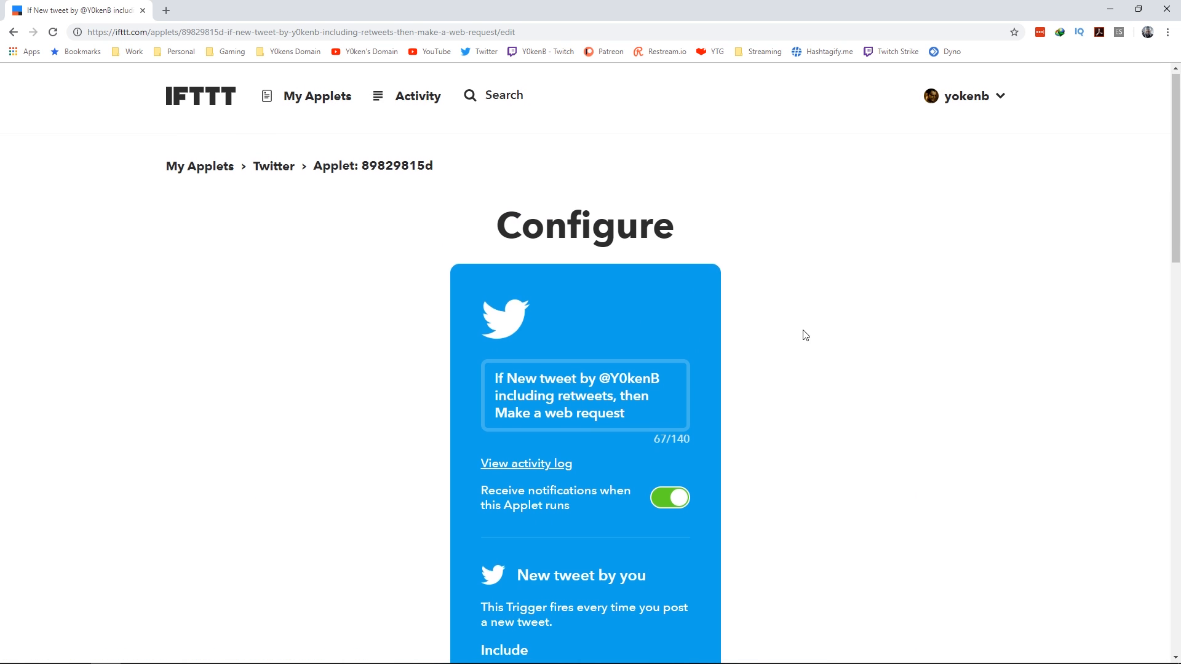
scroll("down", 3)
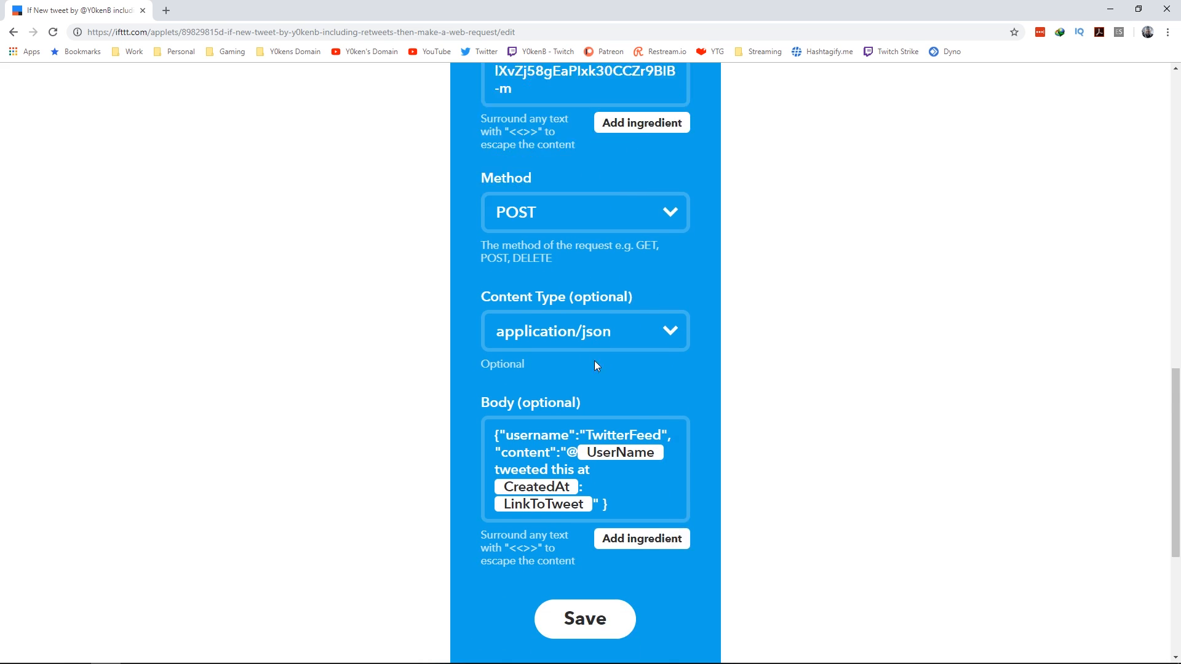